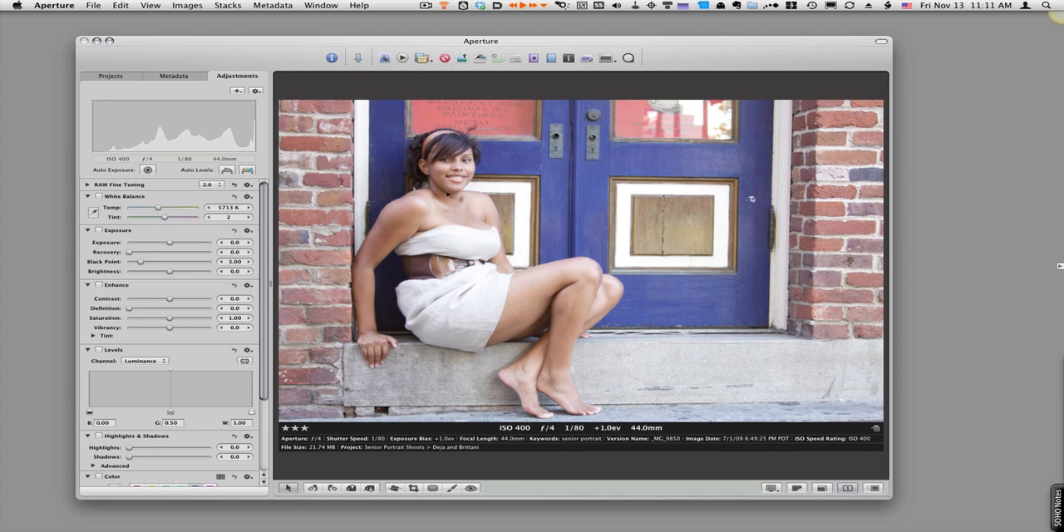
pyautogui.moveTo(504, 180)
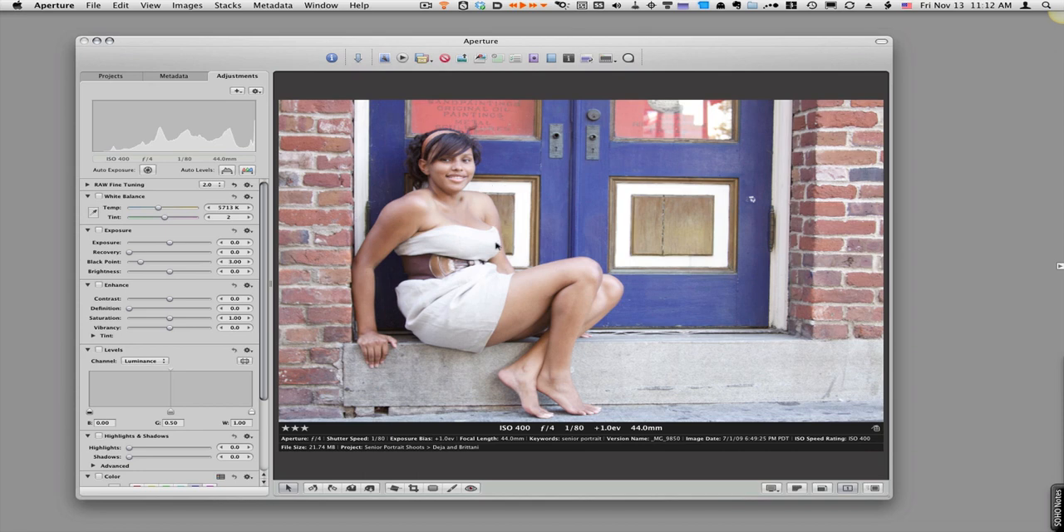
pyautogui.moveTo(507, 282)
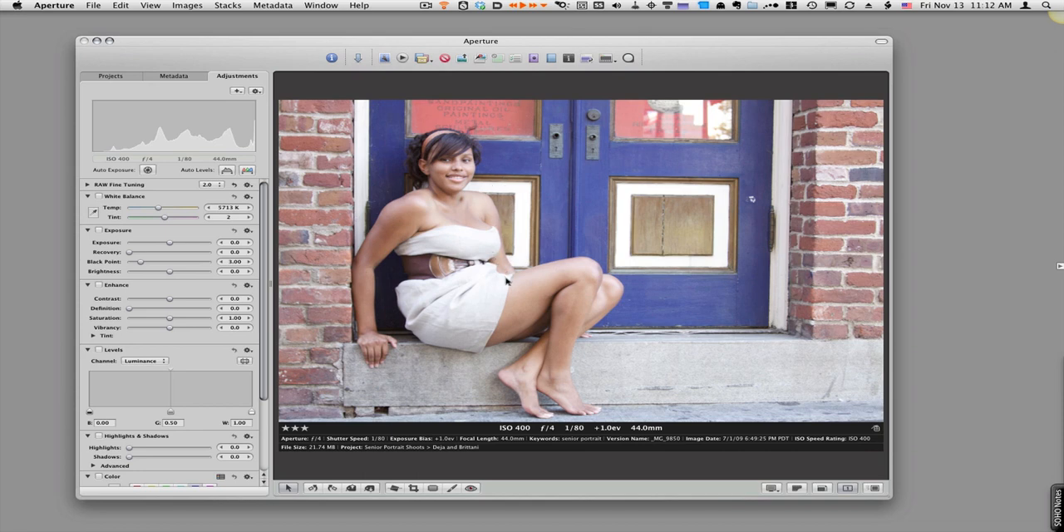
pyautogui.moveTo(510, 199)
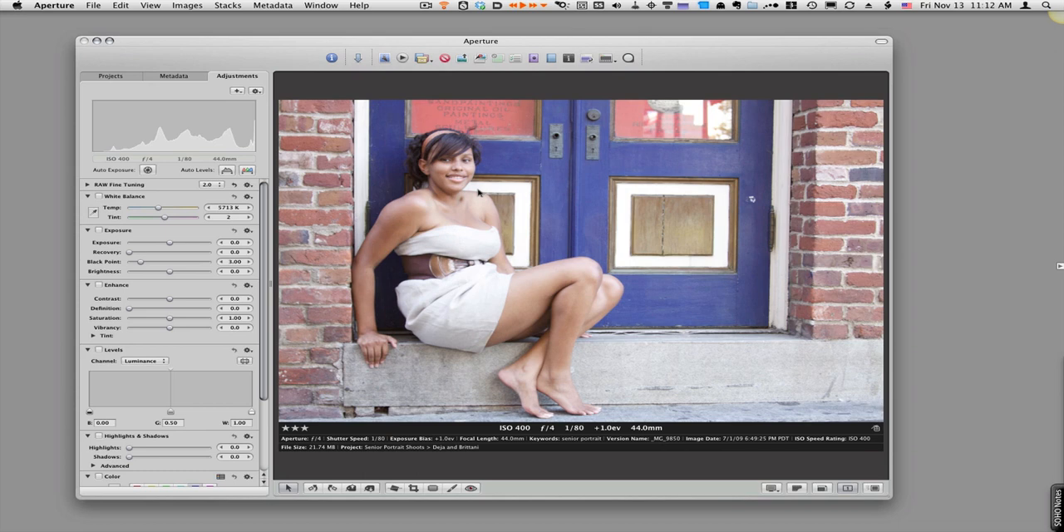
pyautogui.moveTo(545, 128)
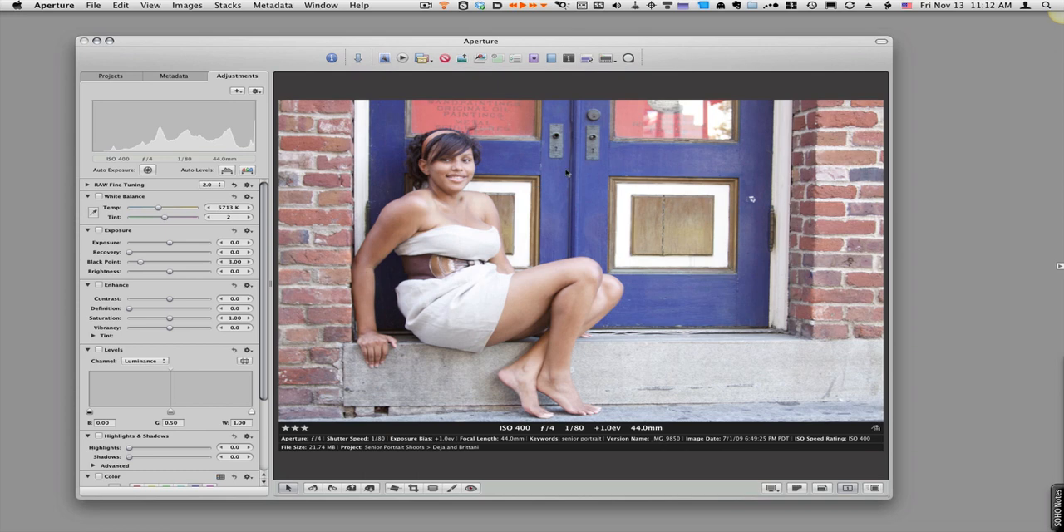
pyautogui.moveTo(512, 164)
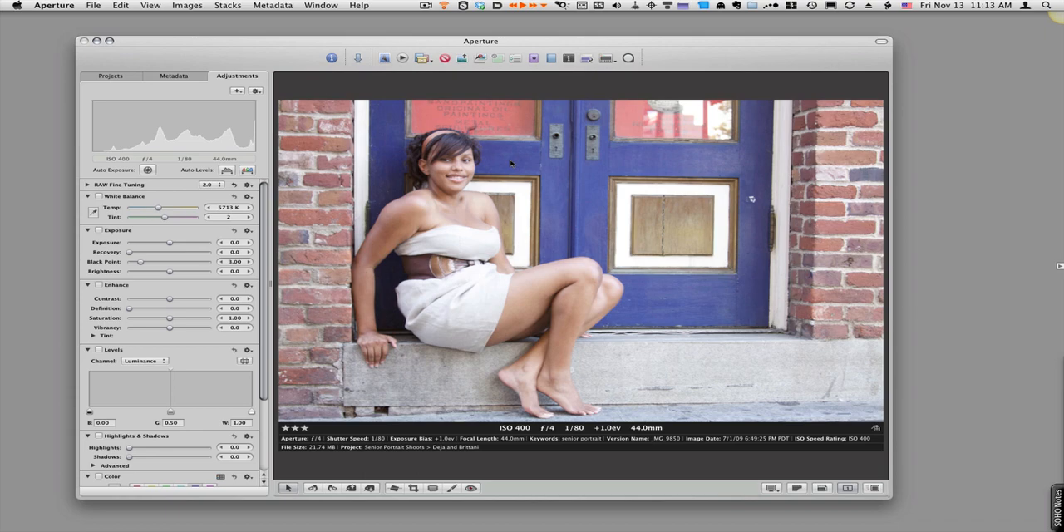
pyautogui.moveTo(308, 250)
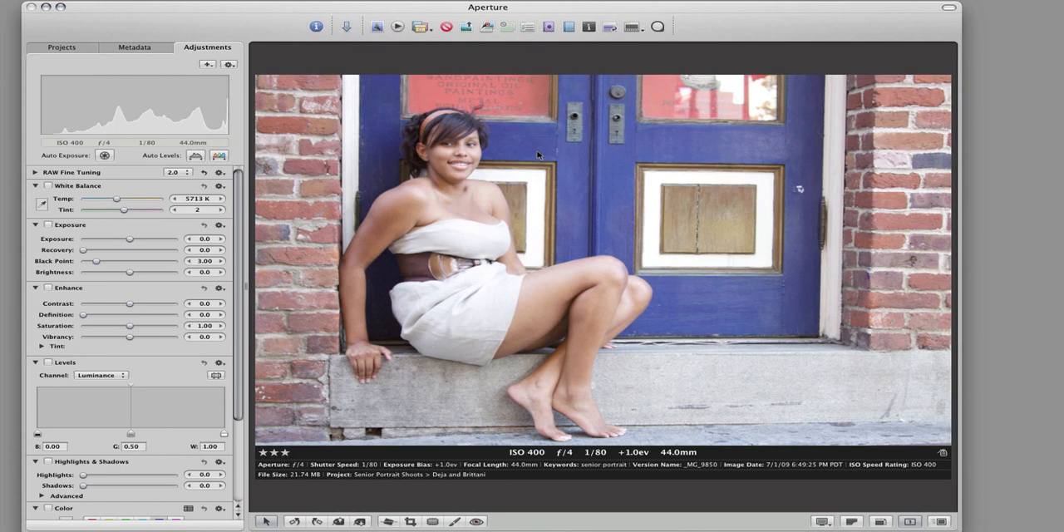
pyautogui.moveTo(565, 119)
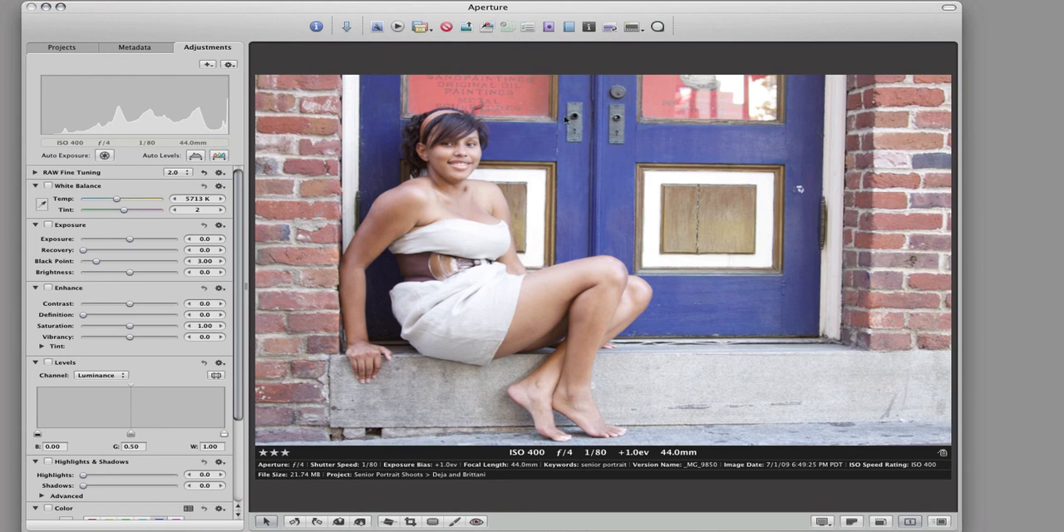
pyautogui.moveTo(562, 193)
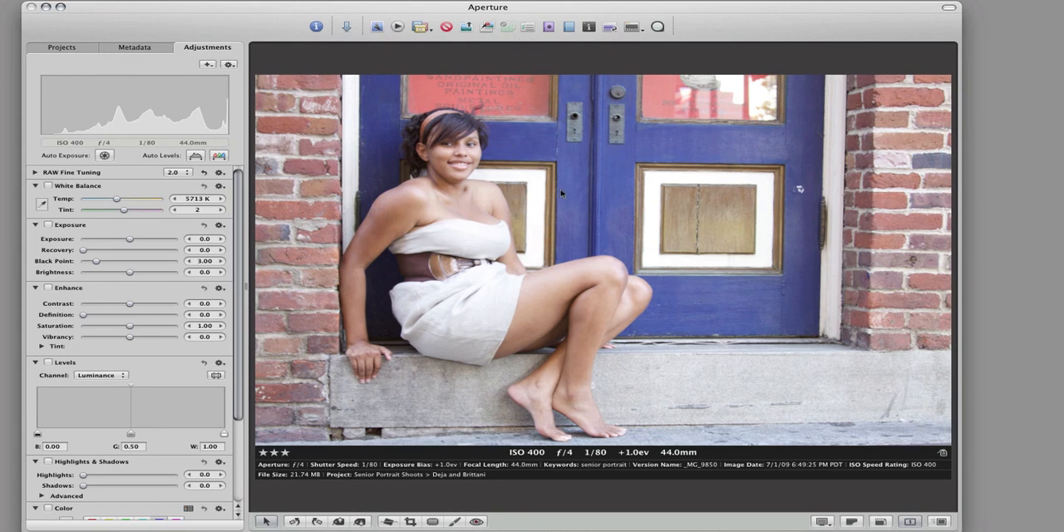
pyautogui.moveTo(630, 133)
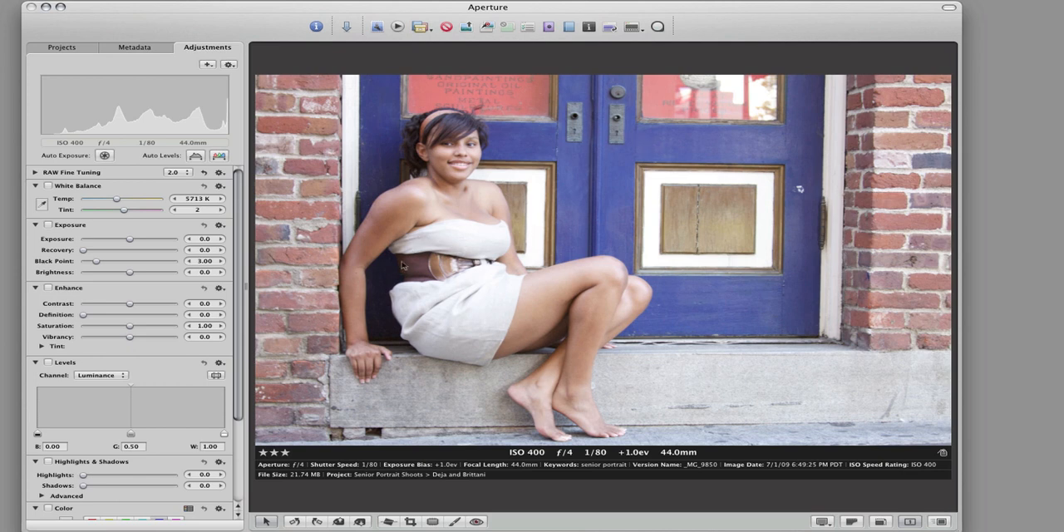
pyautogui.moveTo(700, 161)
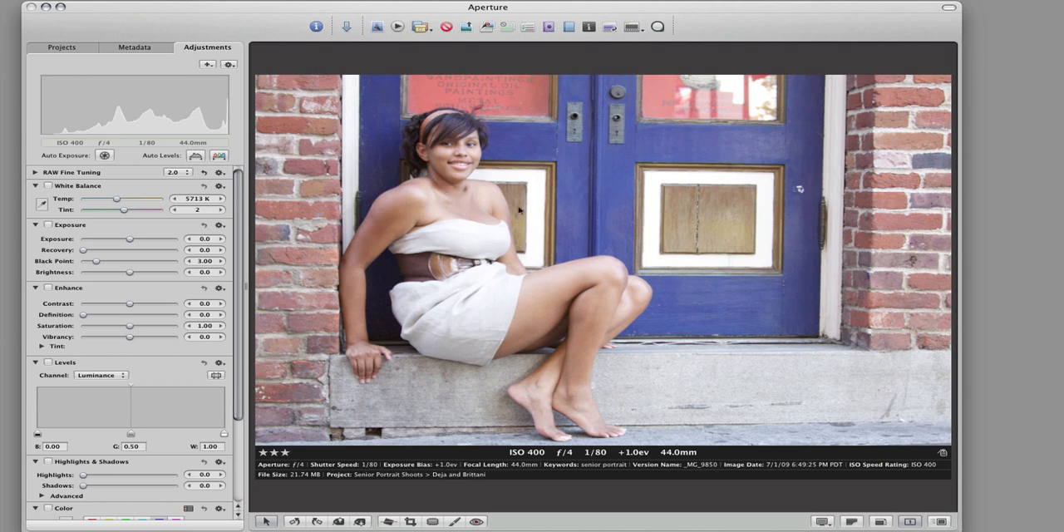
pyautogui.moveTo(230, 105)
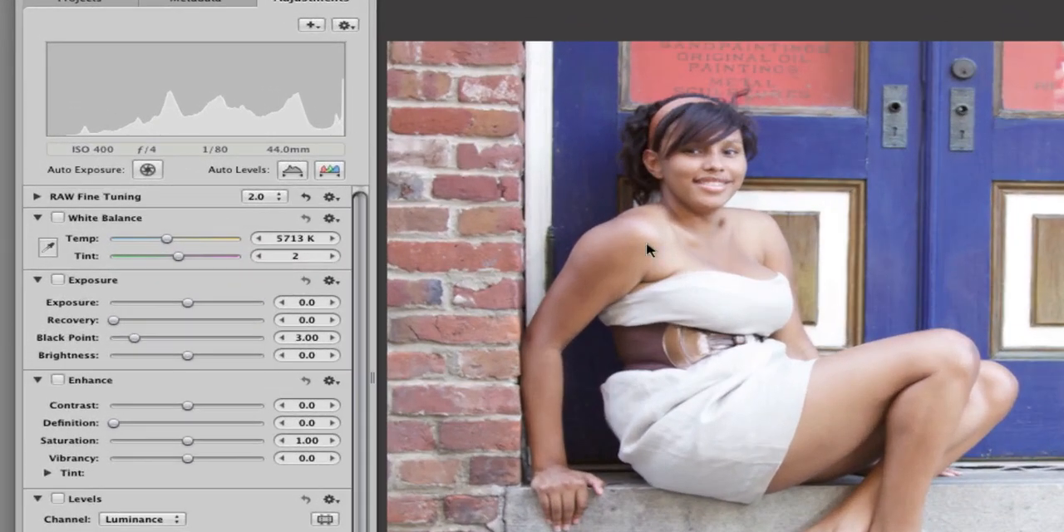
pyautogui.moveTo(962, 388)
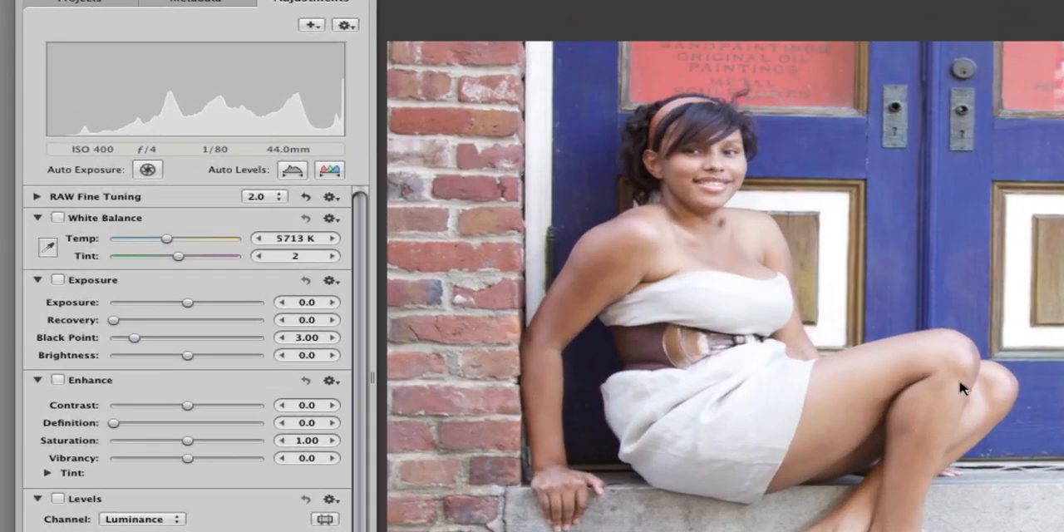
pyautogui.moveTo(932, 353)
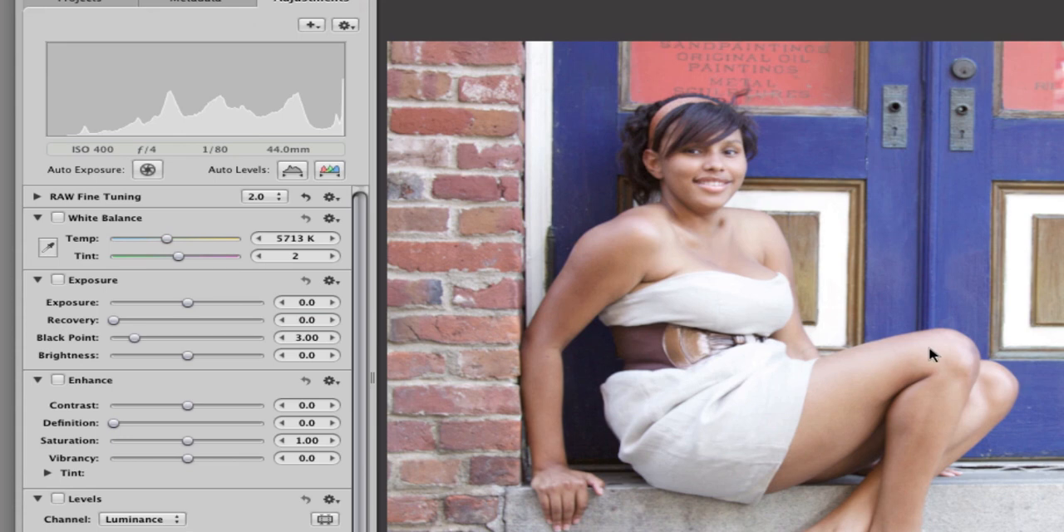
pyautogui.moveTo(212, 325)
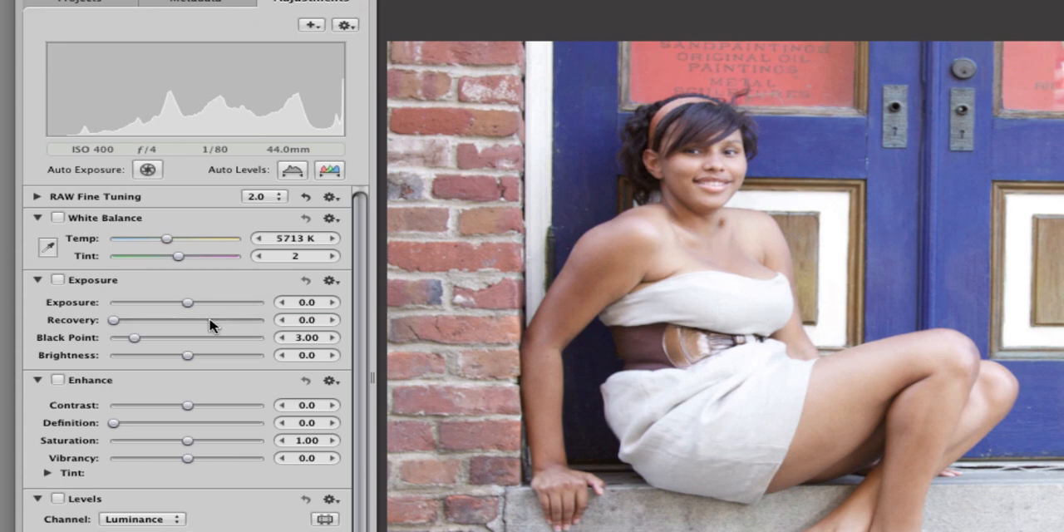
# Step: Lower the Exposure slider to -0.26 and raise Recovery to 0.31
pyautogui.moveTo(187, 303); pyautogui.dragTo(185, 302)
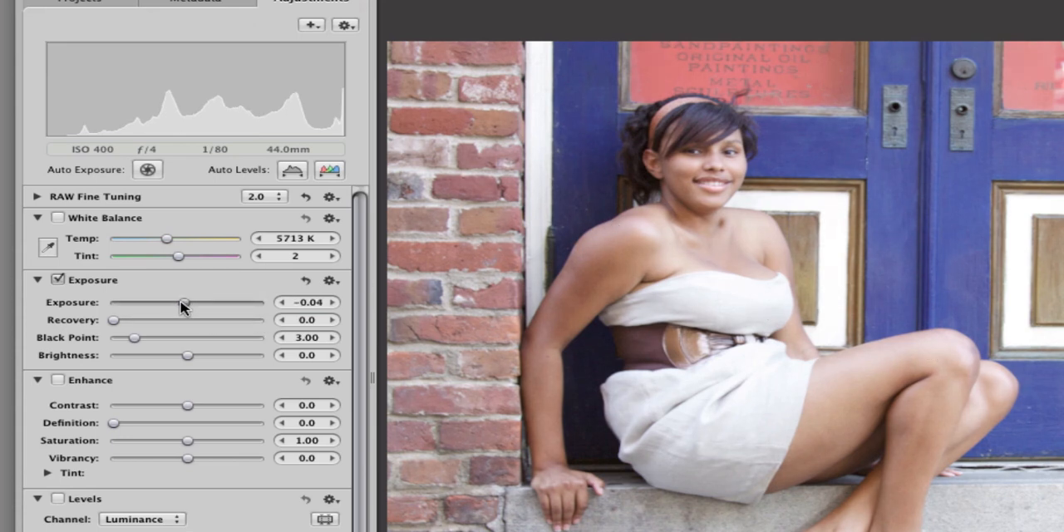
pyautogui.moveTo(184, 302); pyautogui.dragTo(170, 302)
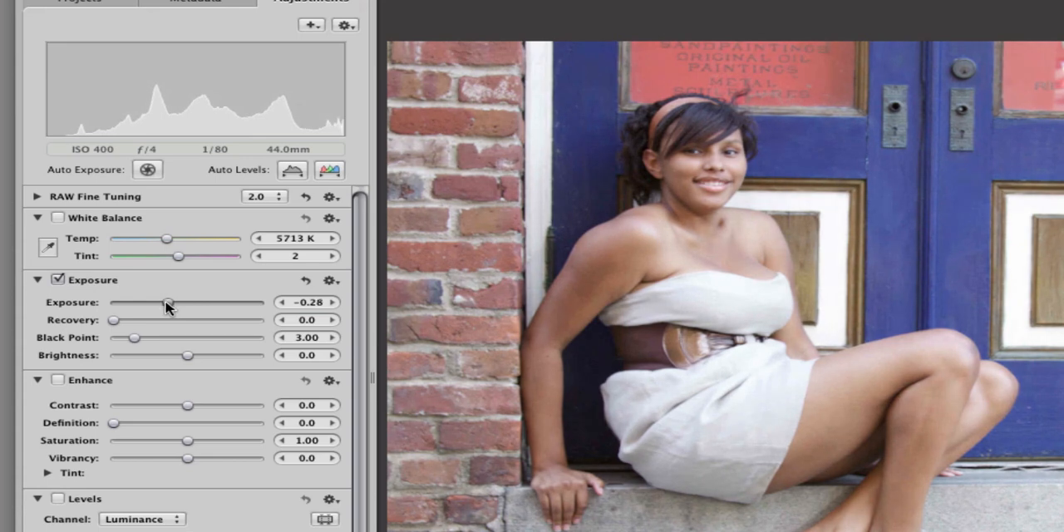
pyautogui.moveTo(169, 302); pyautogui.dragTo(171, 302)
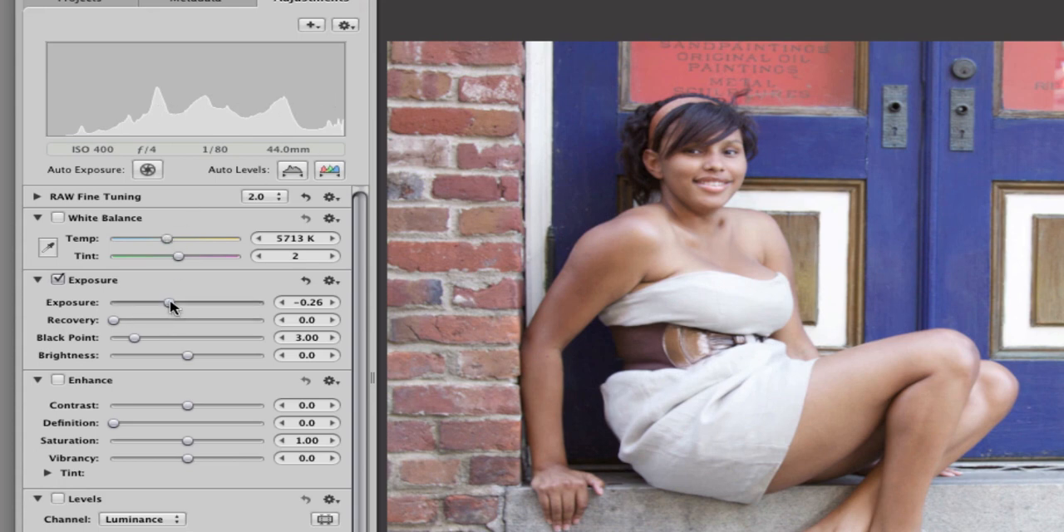
pyautogui.moveTo(169, 302); pyautogui.dragTo(183, 301)
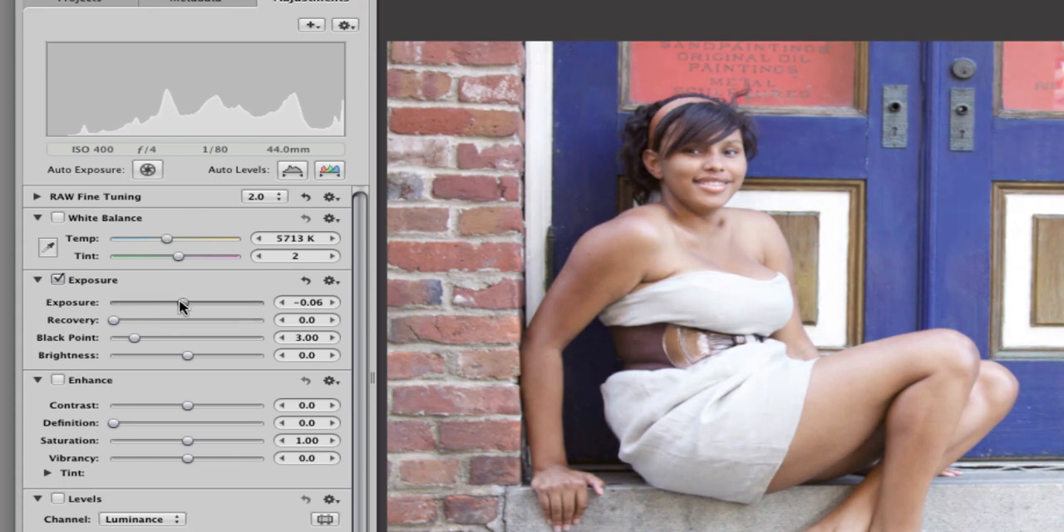
pyautogui.moveTo(184, 302); pyautogui.dragTo(168, 302)
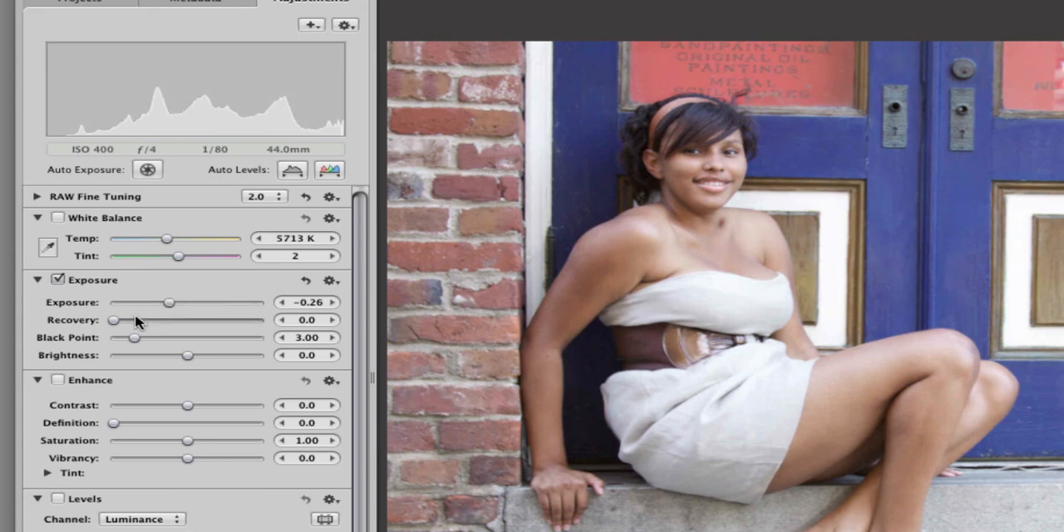
pyautogui.moveTo(140, 323)
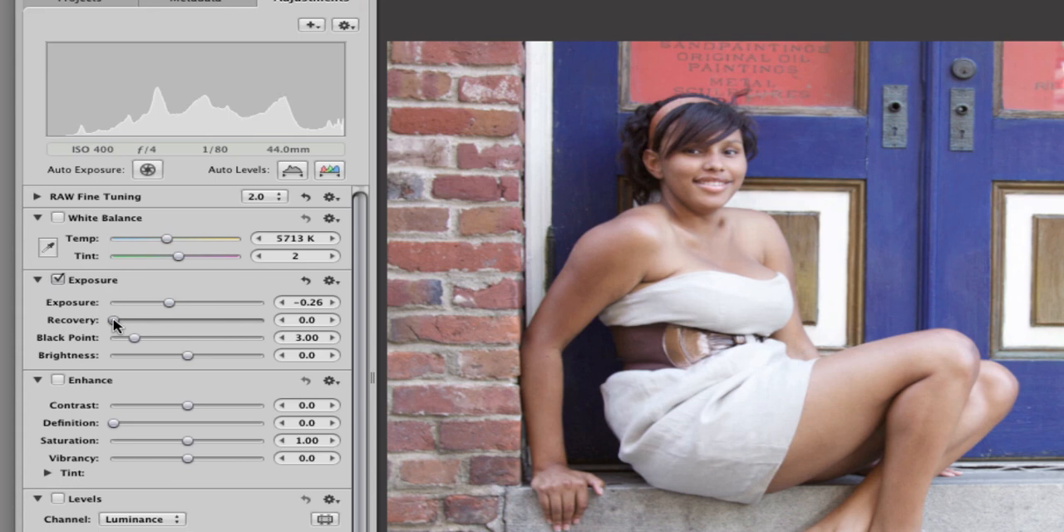
pyautogui.moveTo(134, 319); pyautogui.dragTo(143, 319)
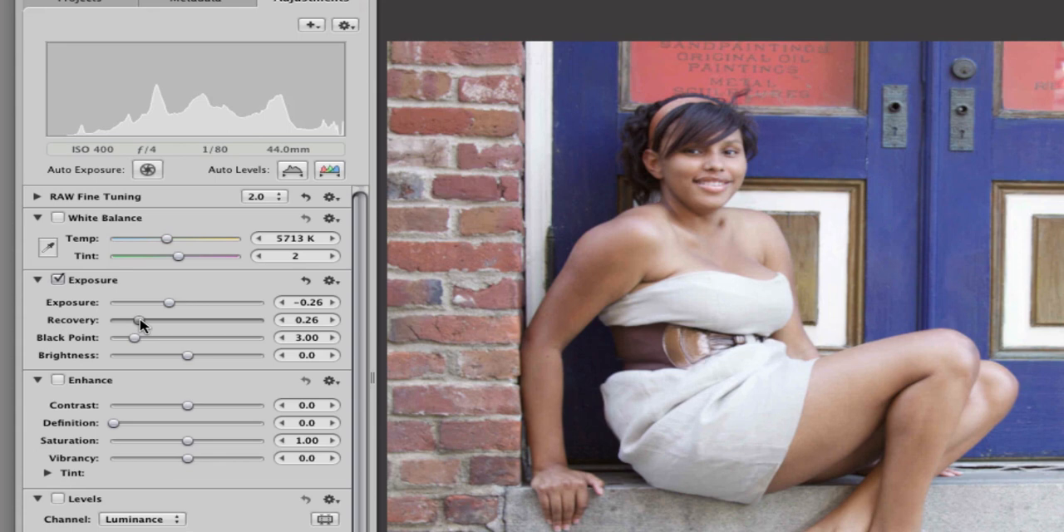
pyautogui.moveTo(134, 320); pyautogui.dragTo(144, 320)
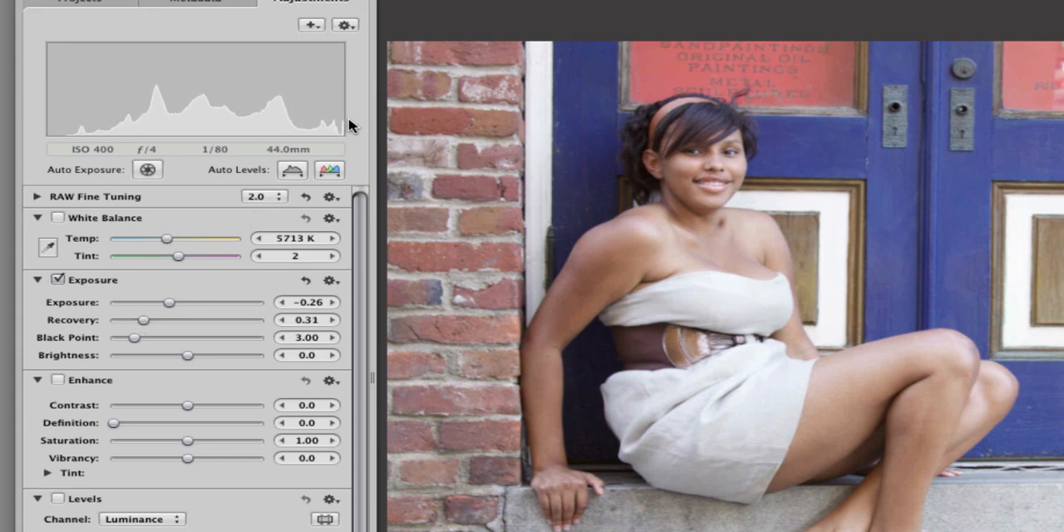
pyautogui.moveTo(343, 125)
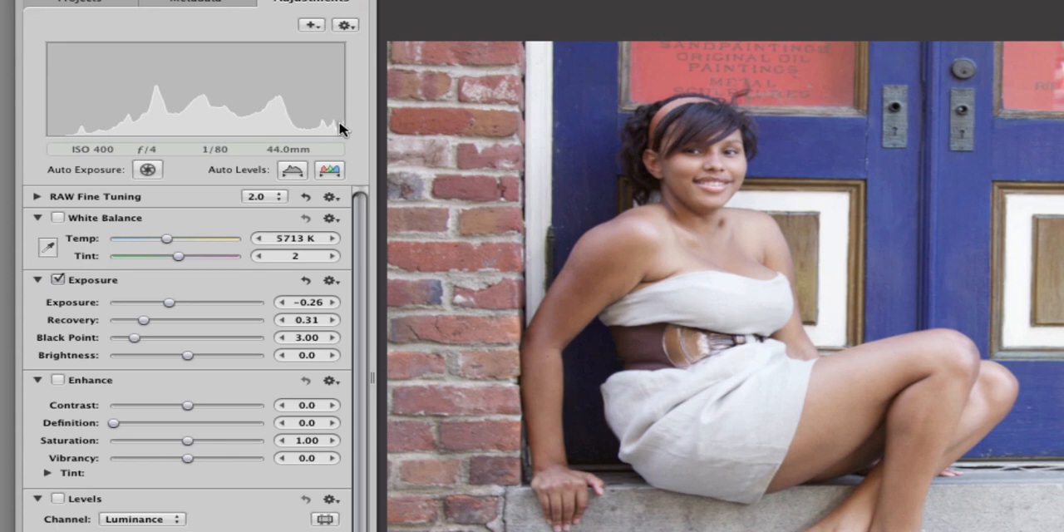
pyautogui.moveTo(341, 139)
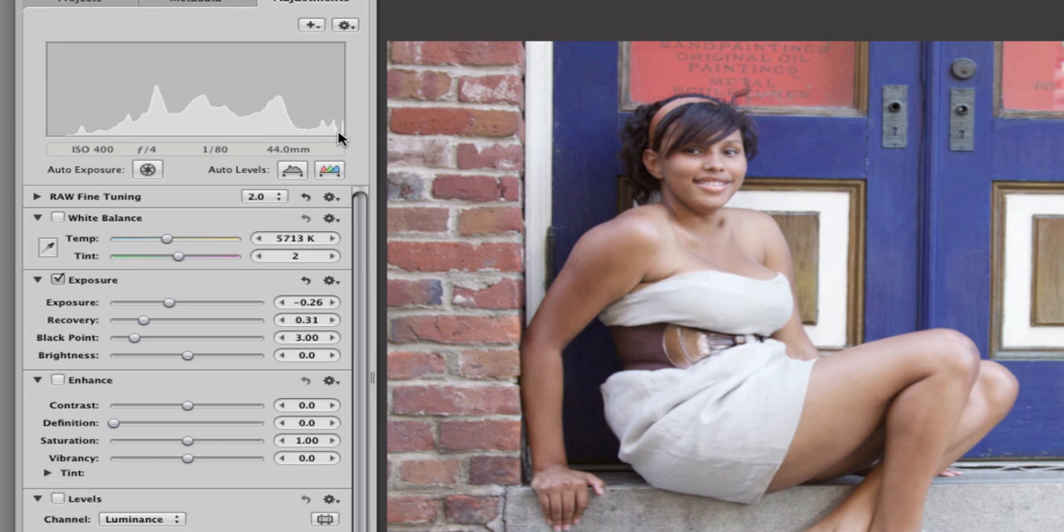
pyautogui.moveTo(325, 378)
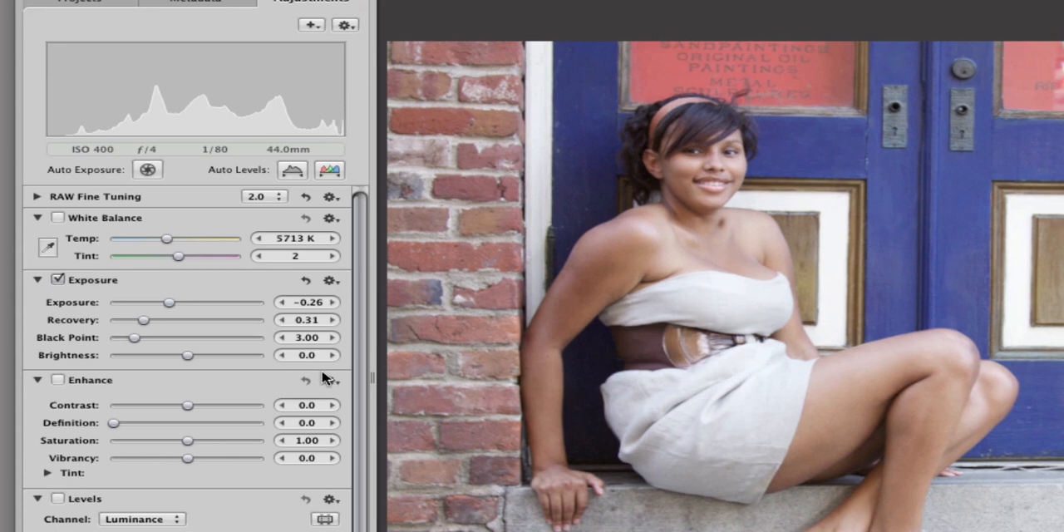
pyautogui.moveTo(353, 407)
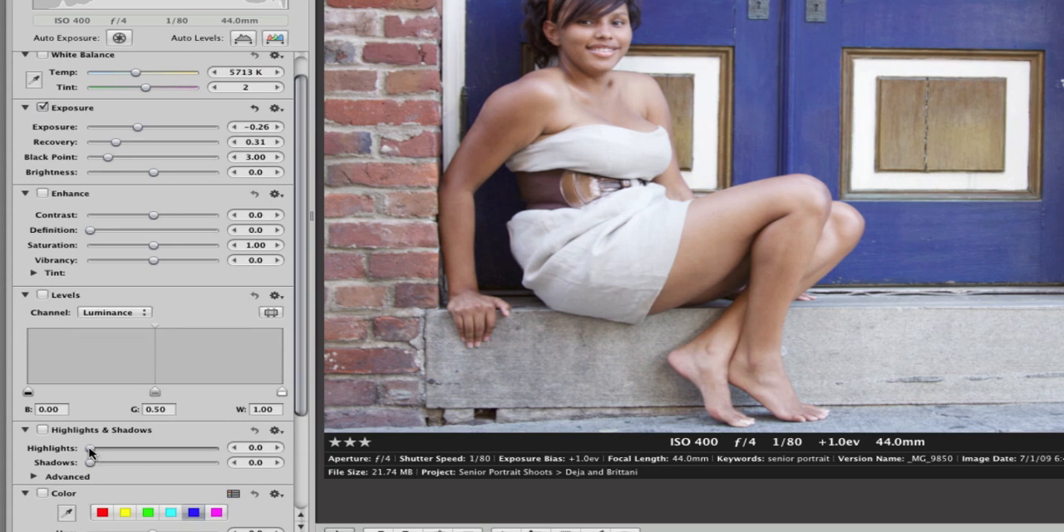
# Step: Set the Highlights & Shadows Highlights slider to 10.2
pyautogui.moveTo(88, 448); pyautogui.dragTo(171, 448)
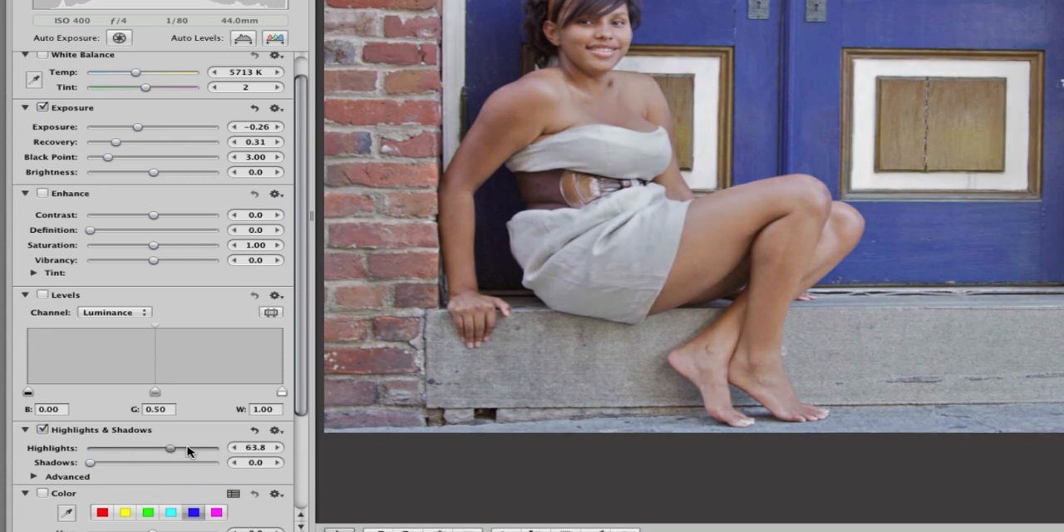
pyautogui.moveTo(171, 448); pyautogui.dragTo(217, 448)
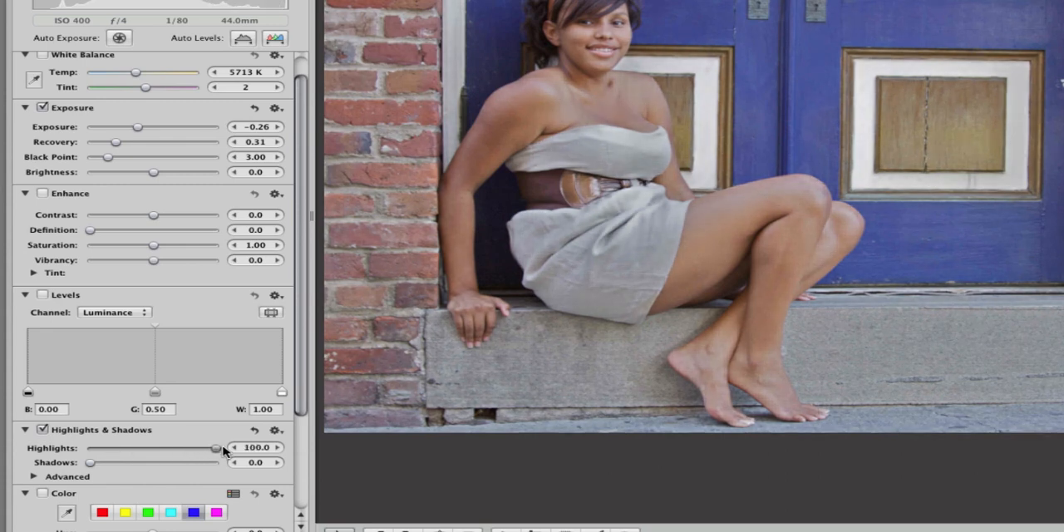
pyautogui.moveTo(216, 448); pyautogui.dragTo(100, 448)
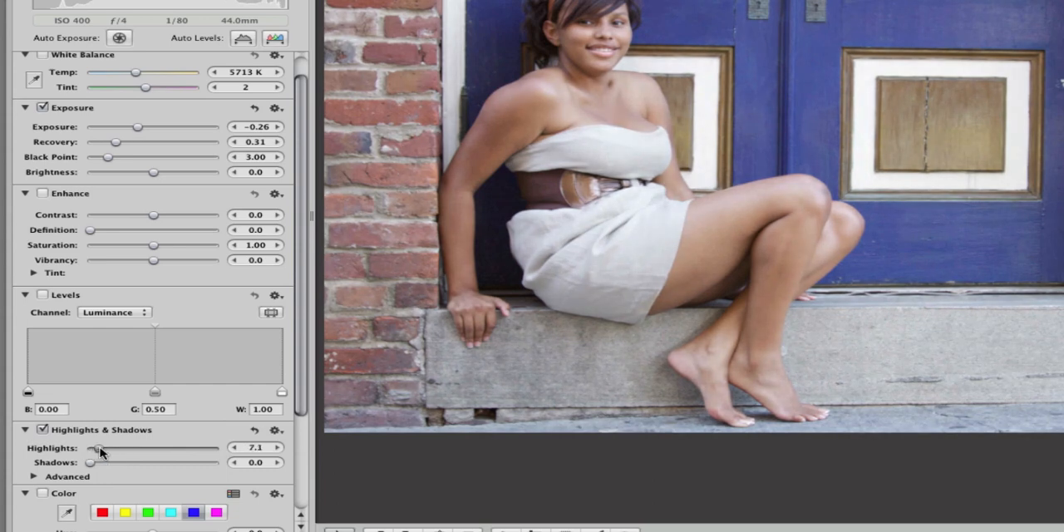
pyautogui.moveTo(90, 448); pyautogui.dragTo(104, 448)
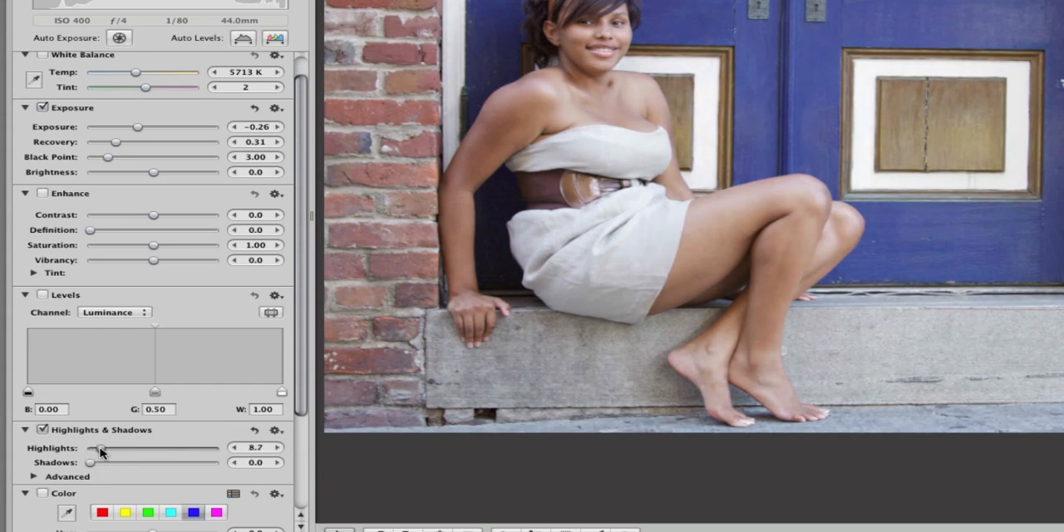
pyautogui.moveTo(108, 448); pyautogui.dragTo(114, 448)
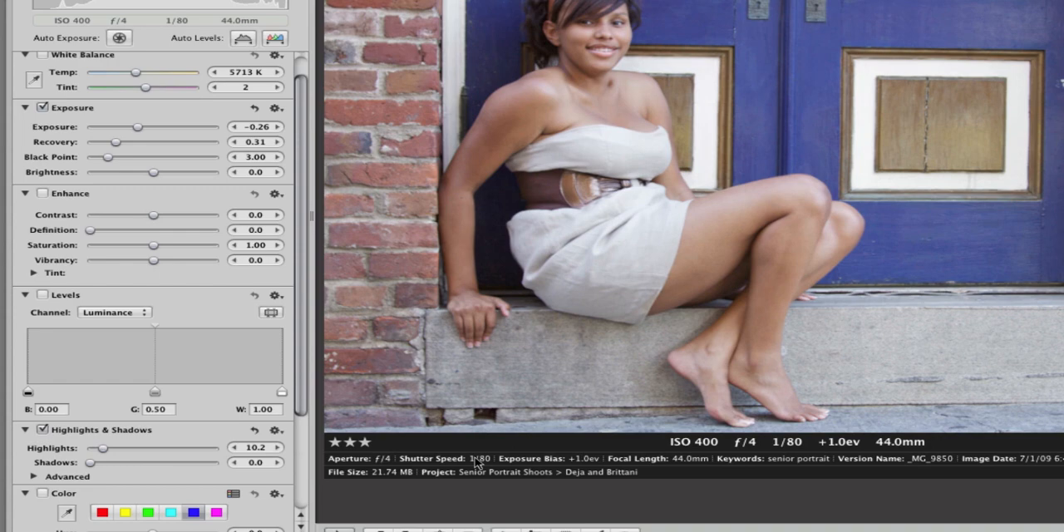
pyautogui.moveTo(536, 431)
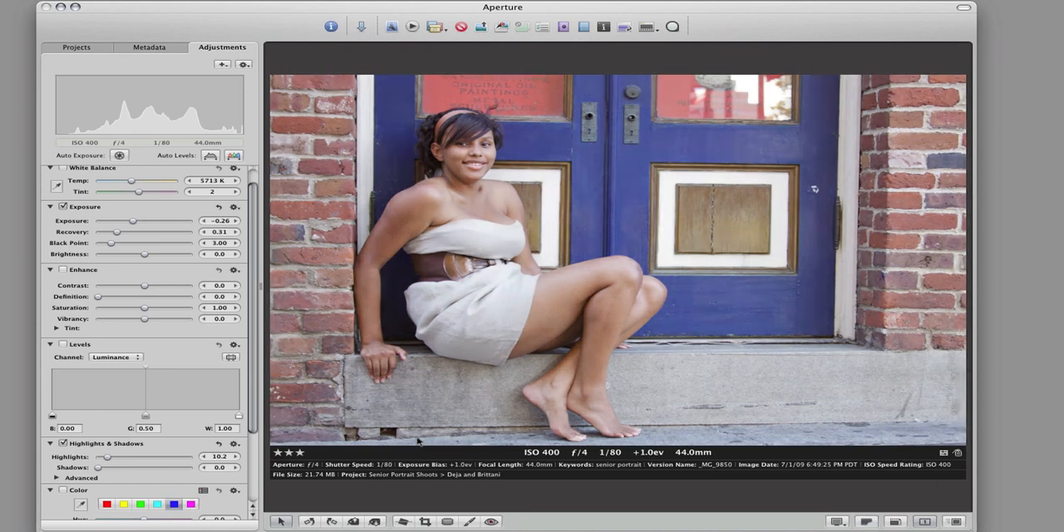
pyautogui.moveTo(316, 265)
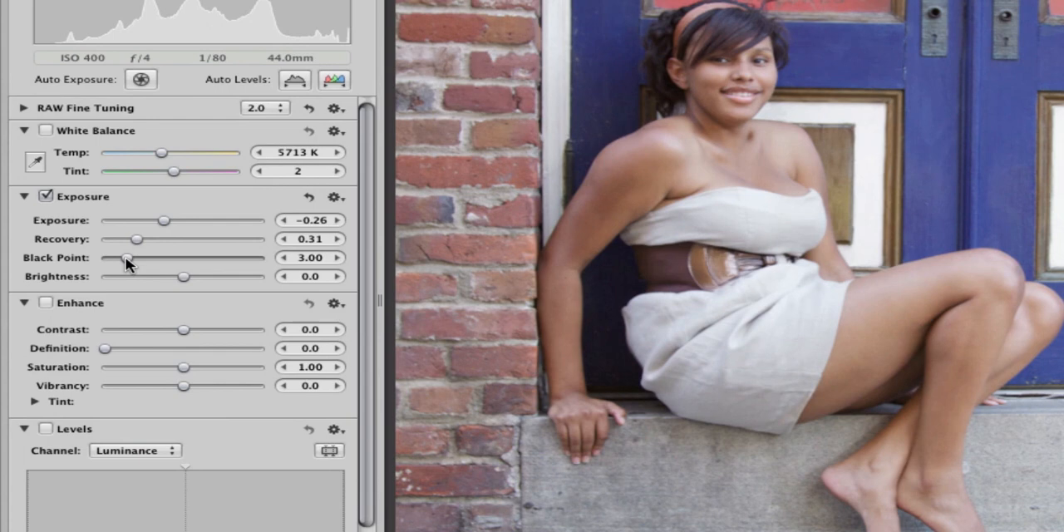
# Step: Raise the Exposure brick's Black Point from 3.00 to 8.43
pyautogui.moveTo(128, 258); pyautogui.dragTo(120, 257)
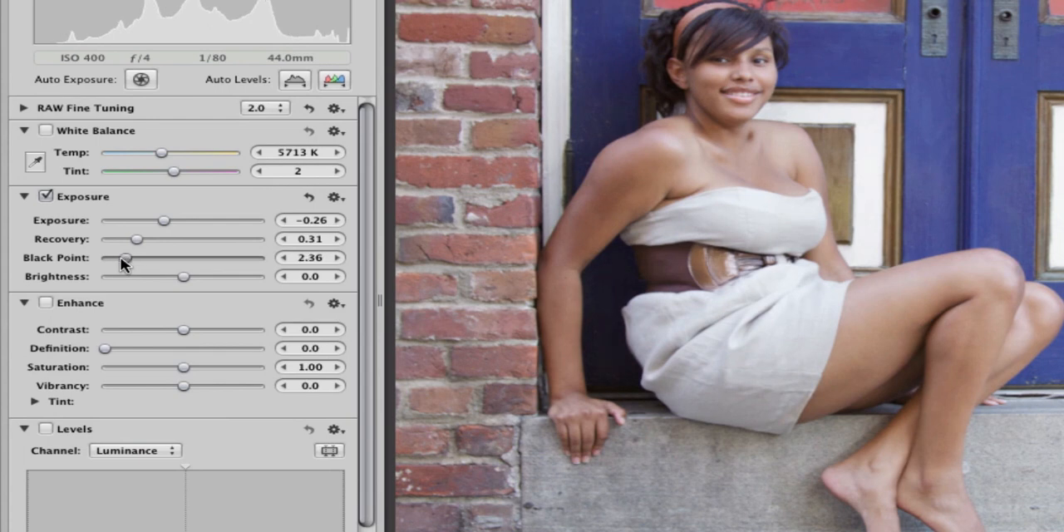
pyautogui.moveTo(125, 257); pyautogui.dragTo(139, 258)
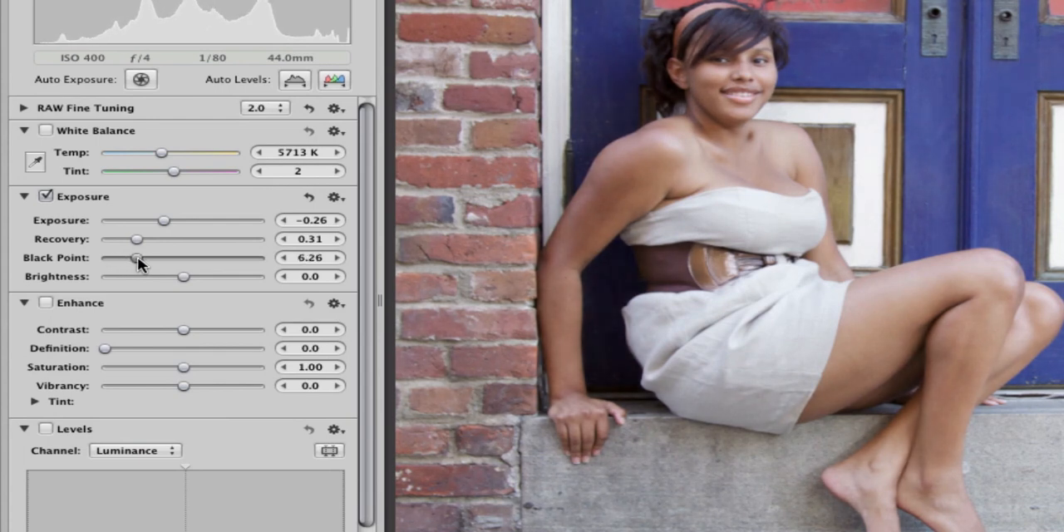
pyautogui.moveTo(138, 257); pyautogui.dragTo(150, 258)
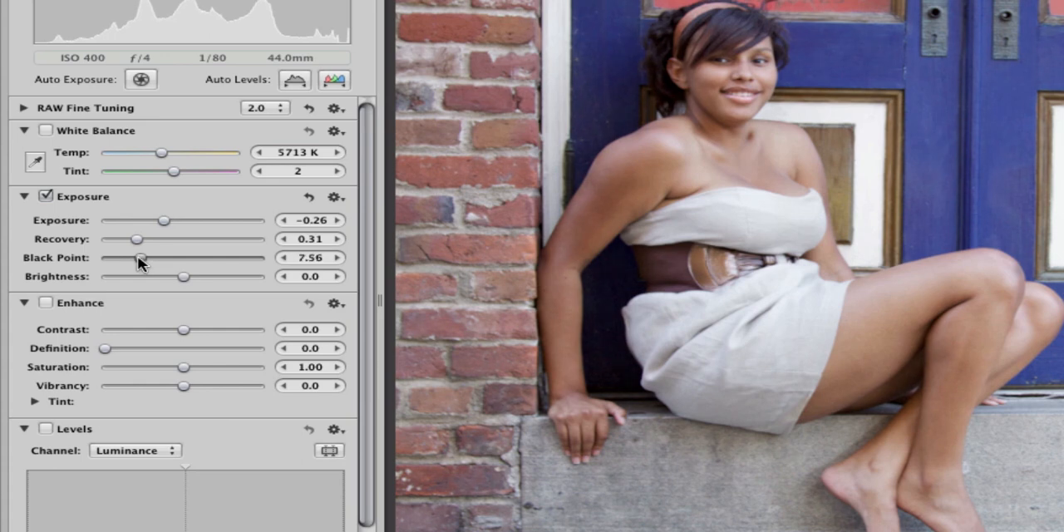
pyautogui.moveTo(135, 257); pyautogui.dragTo(145, 258)
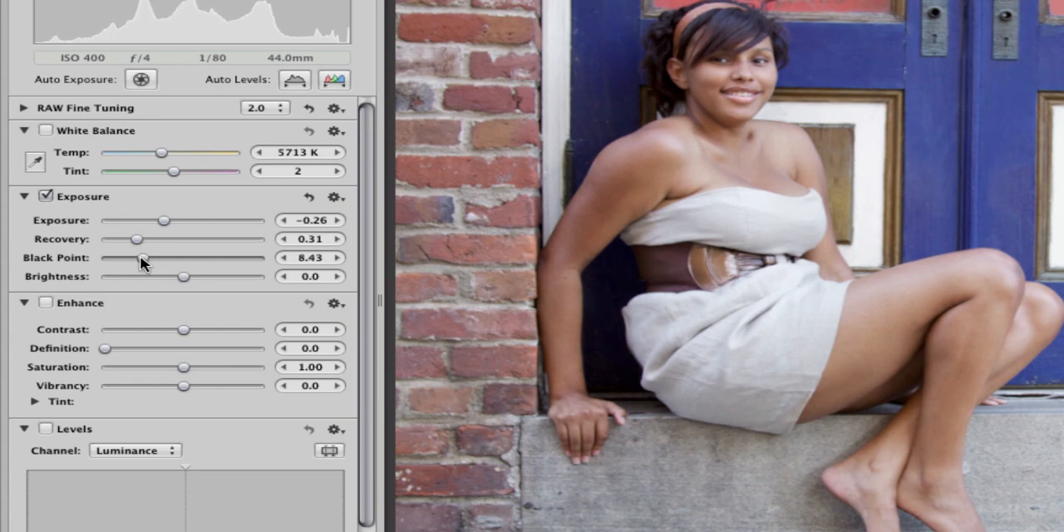
pyautogui.moveTo(185, 330)
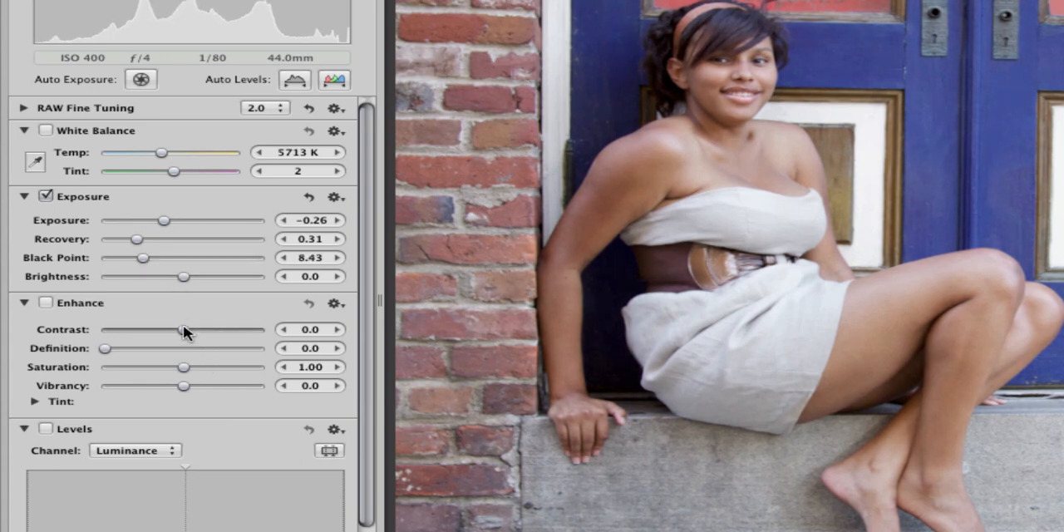
# Step: Set Enhance contrast to 0.13, definition to 0.17 and vibrancy to 0.32
pyautogui.moveTo(167, 329); pyautogui.dragTo(193, 330)
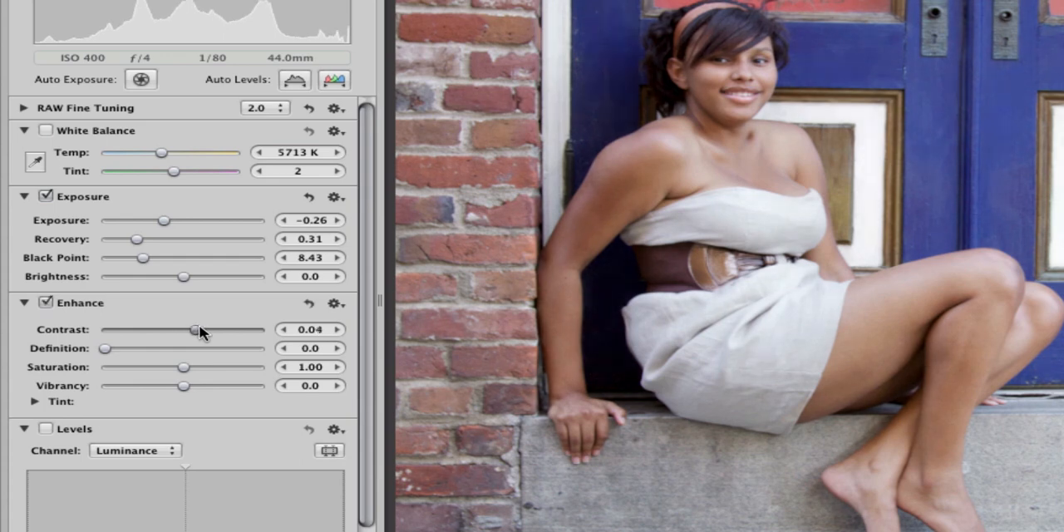
pyautogui.click(337, 304)
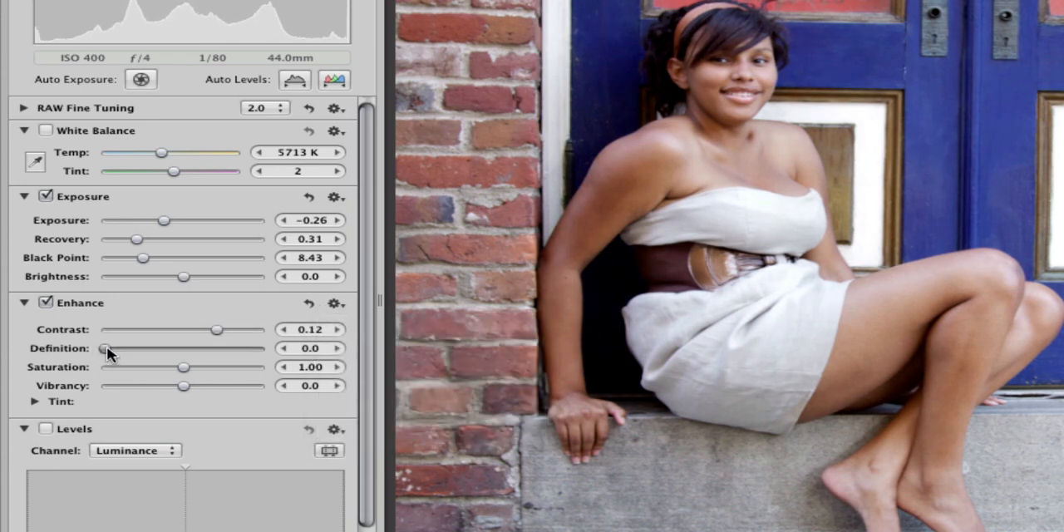
pyautogui.moveTo(98, 348); pyautogui.dragTo(129, 348)
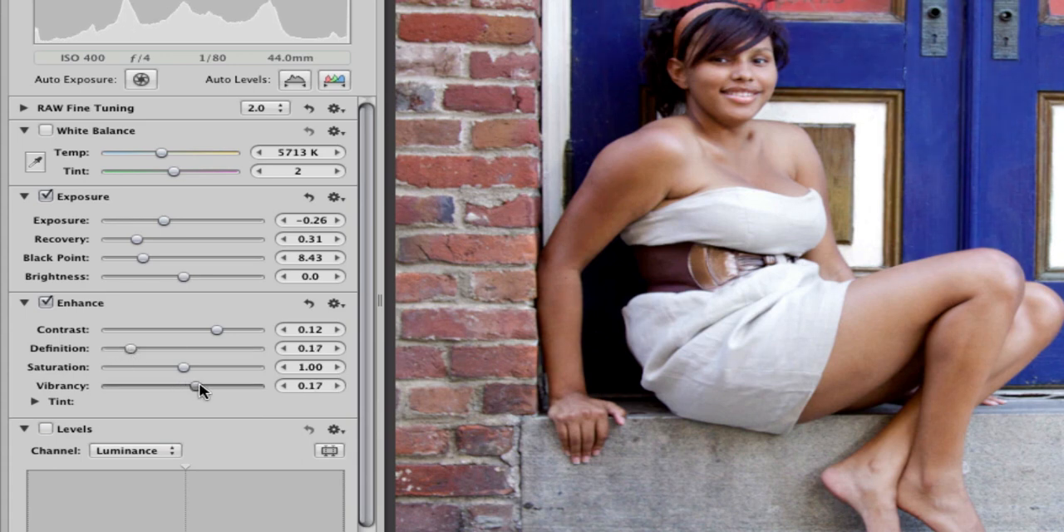
pyautogui.moveTo(197, 385); pyautogui.dragTo(217, 386)
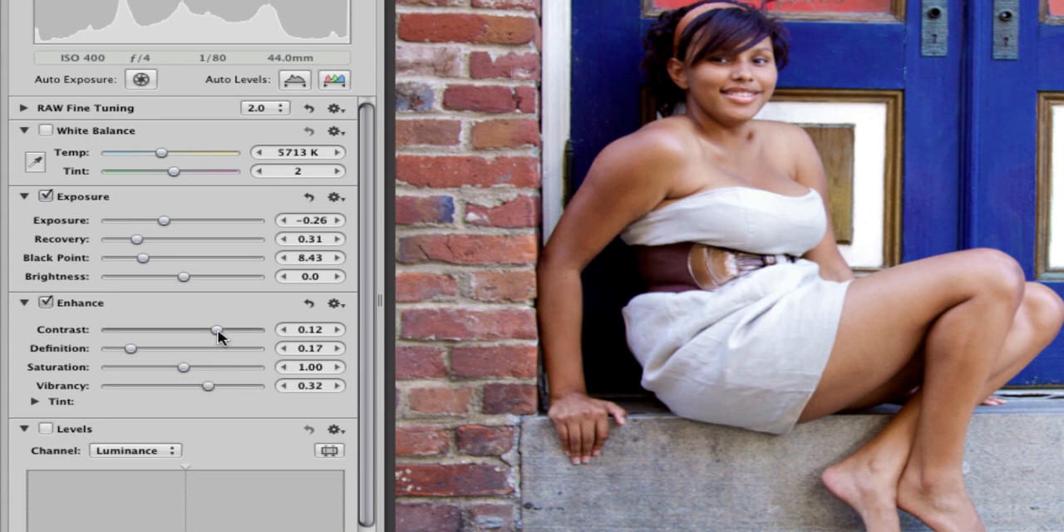
pyautogui.moveTo(218, 330); pyautogui.dragTo(223, 329)
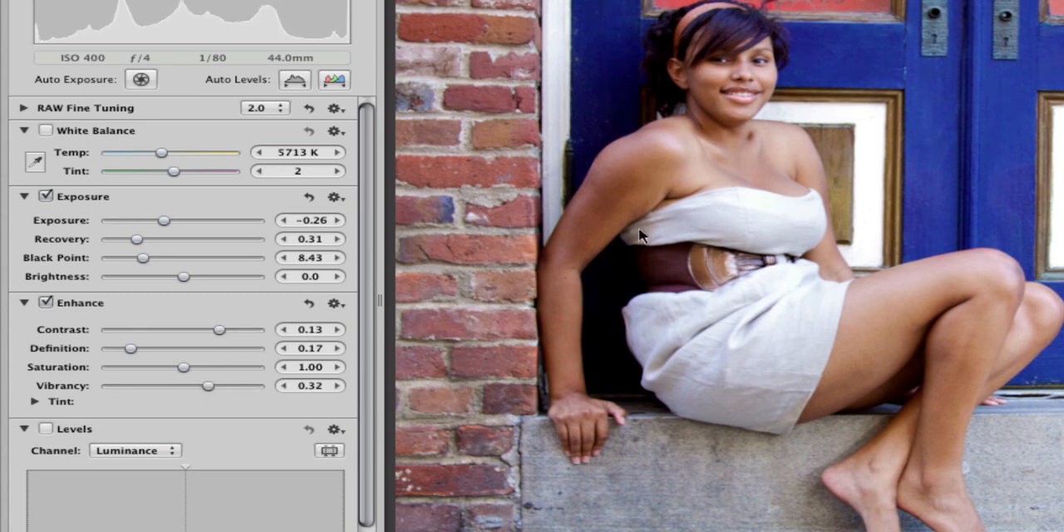
pyautogui.moveTo(370, 378)
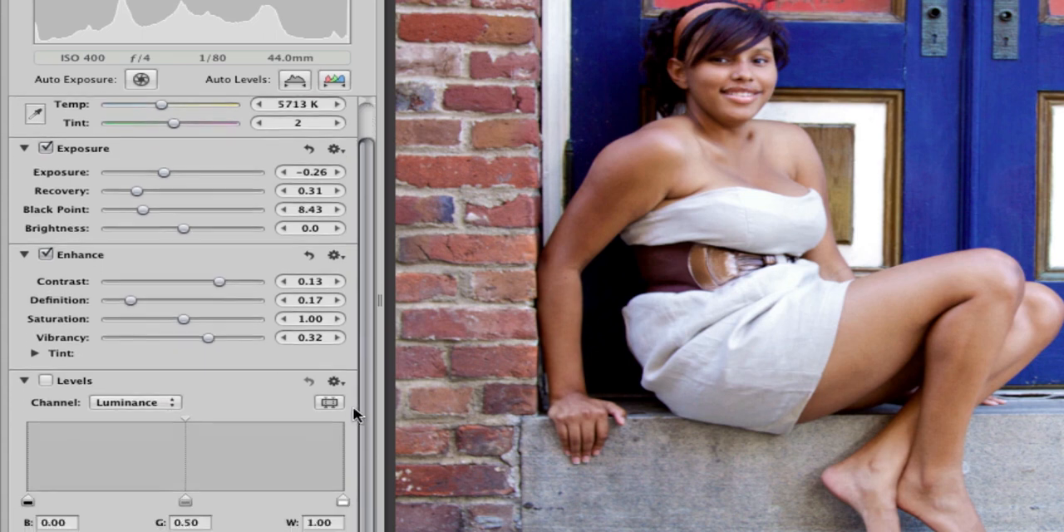
# Step: Apply the '0.04 0.50 0.92' Levels preset from the Levels gear menu
pyautogui.scroll(-3)
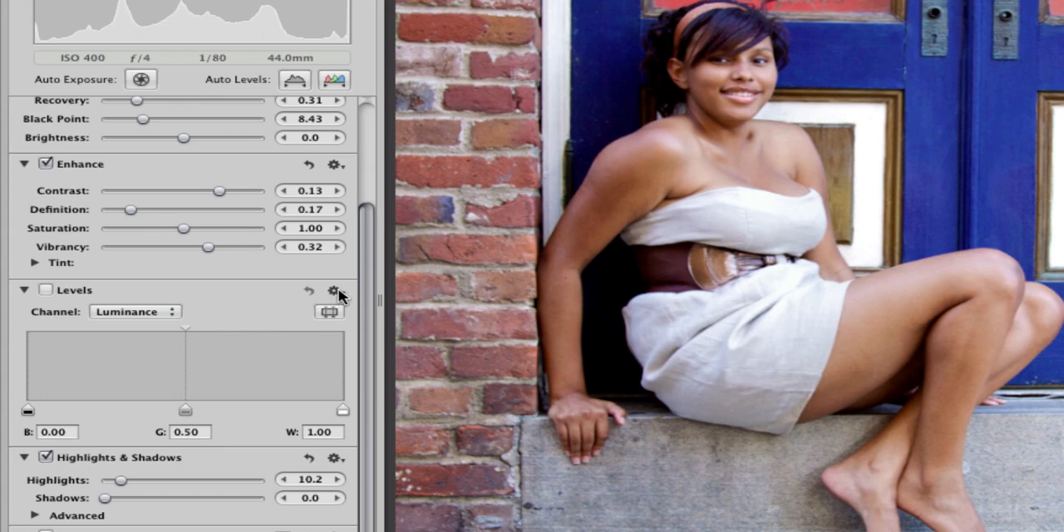
pyautogui.click(332, 298)
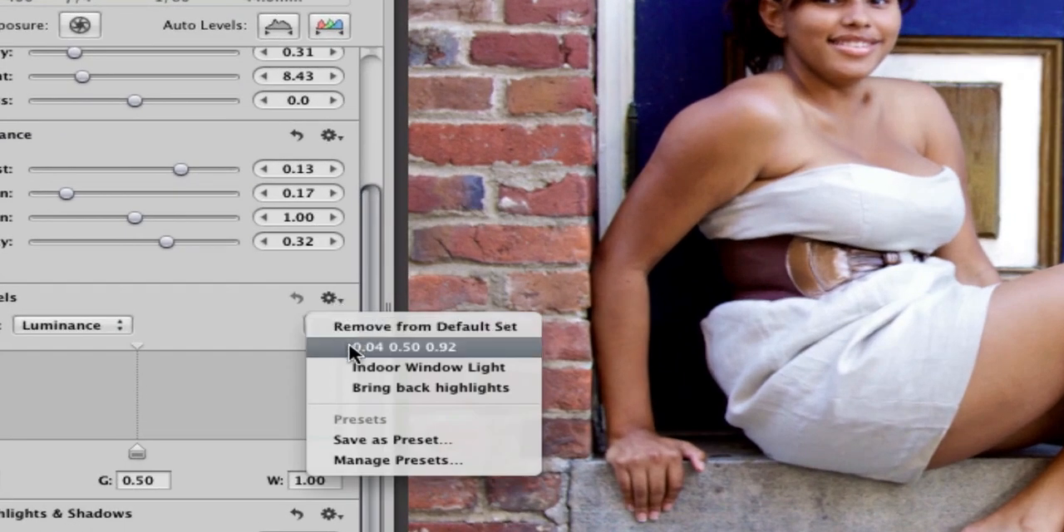
pyautogui.moveTo(338, 357)
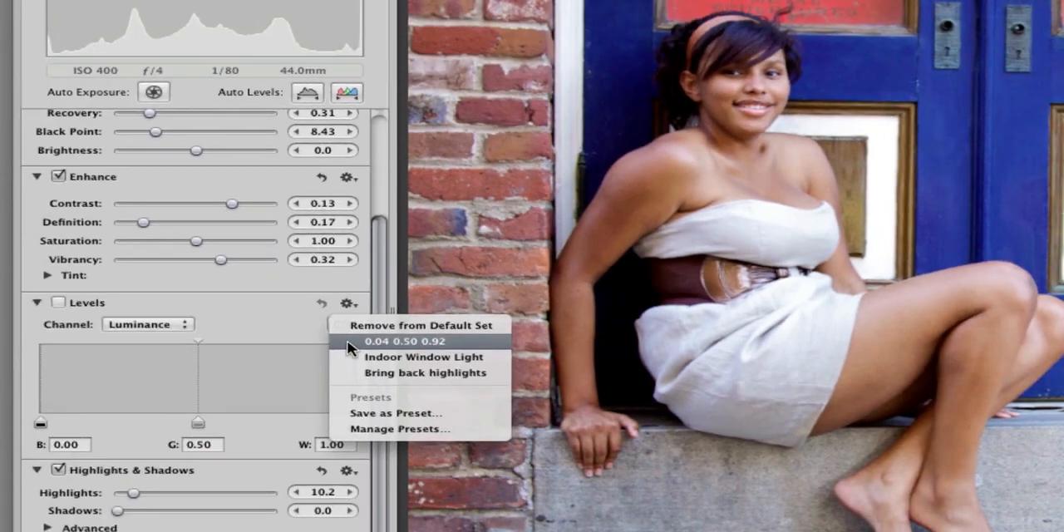
pyautogui.click(408, 341)
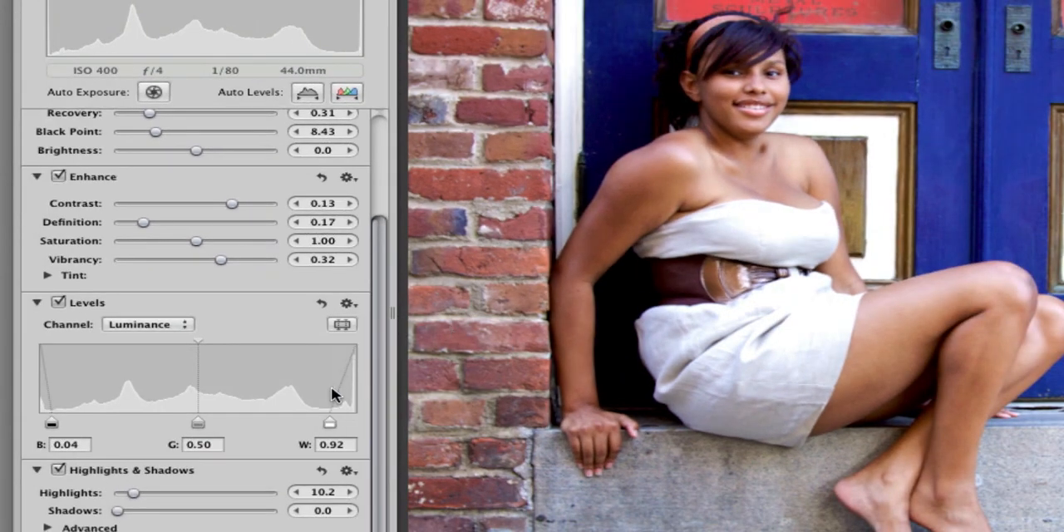
pyautogui.moveTo(324, 366)
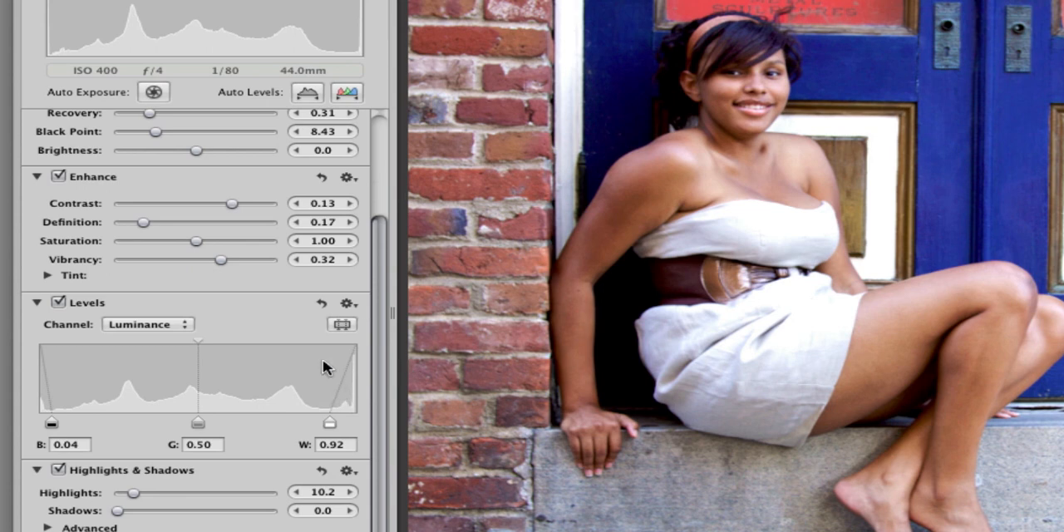
pyautogui.moveTo(332, 426)
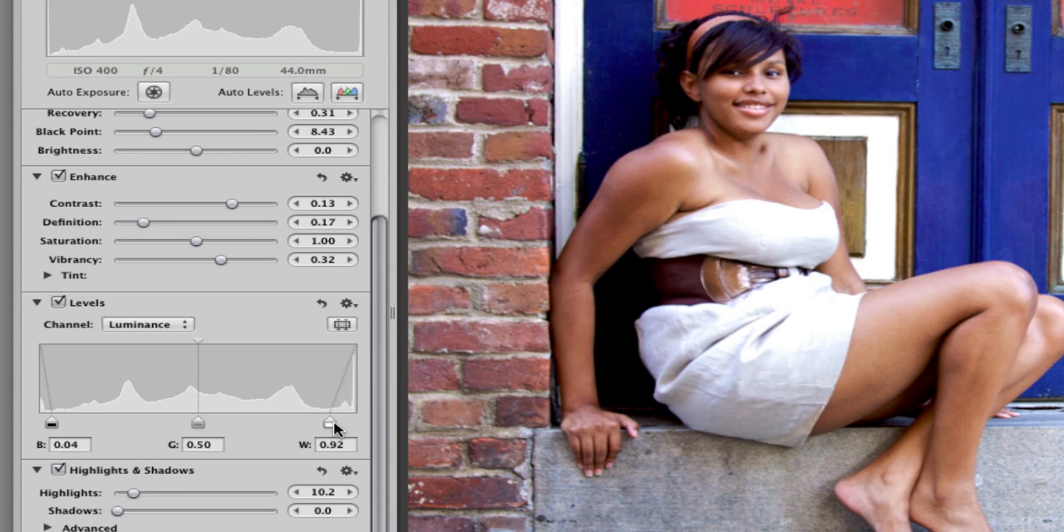
# Step: Adjust the Levels white point and midtone slider, settling midtones near 0.46
pyautogui.moveTo(328, 414); pyautogui.dragTo(349, 416)
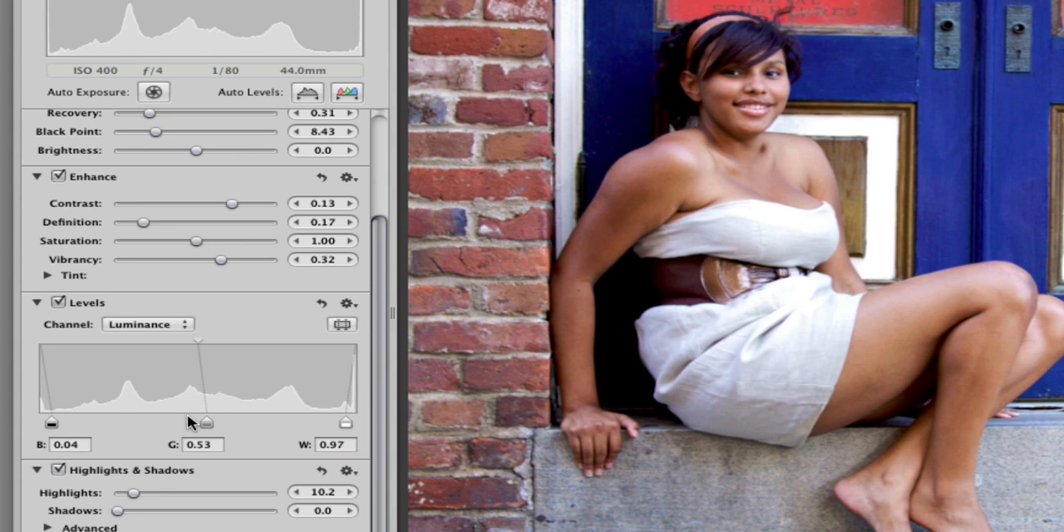
pyautogui.moveTo(206, 422); pyautogui.dragTo(195, 423)
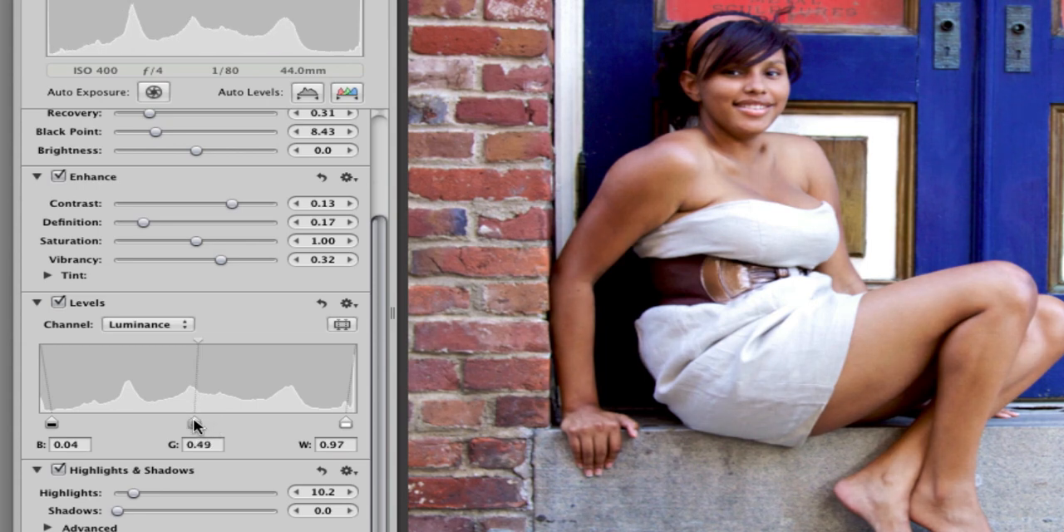
pyautogui.moveTo(195, 413); pyautogui.dragTo(225, 413)
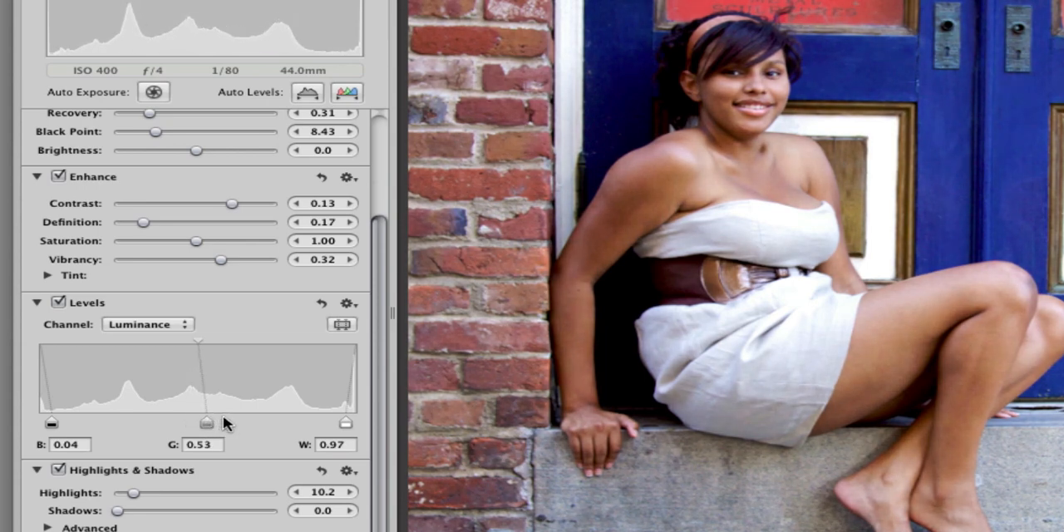
pyautogui.moveTo(205, 423); pyautogui.dragTo(197, 423)
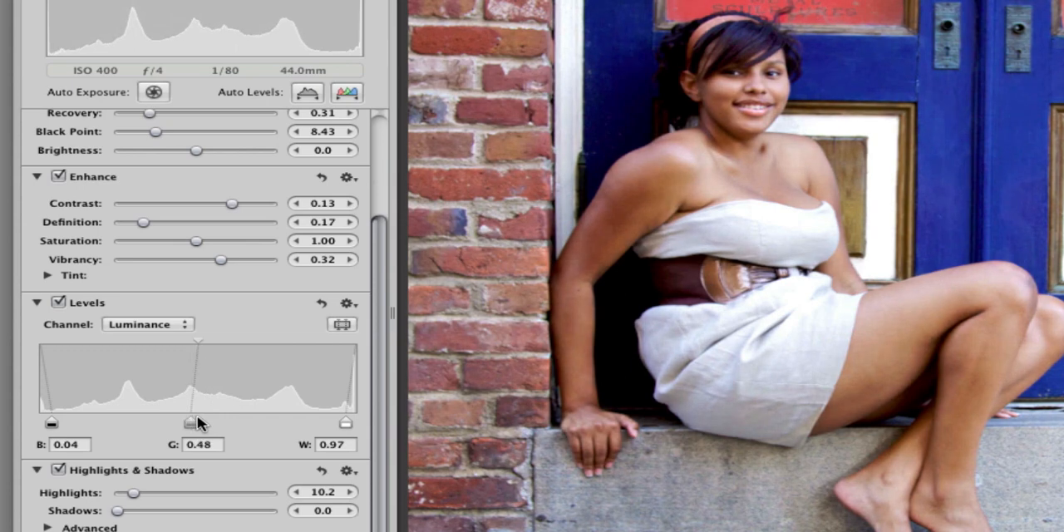
pyautogui.moveTo(195, 423); pyautogui.dragTo(181, 423)
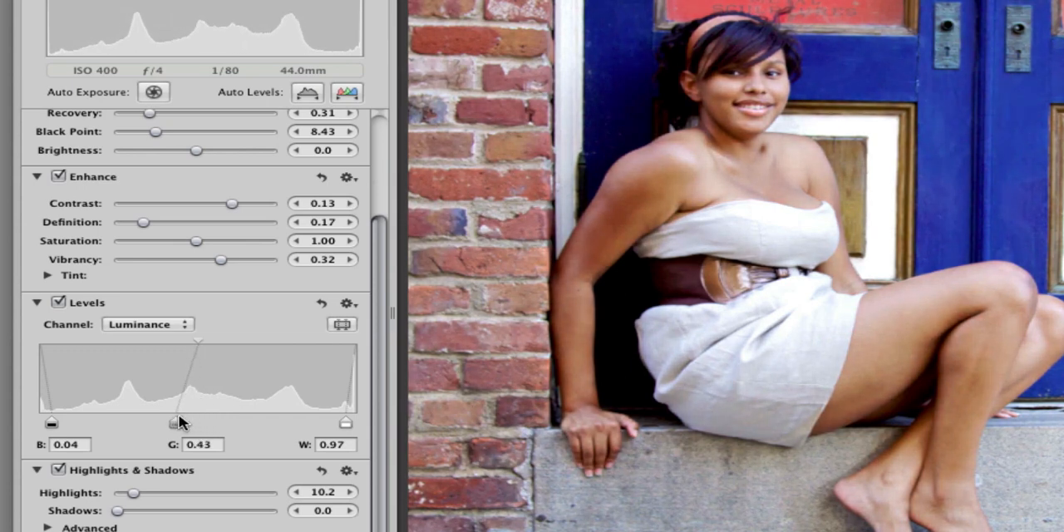
pyautogui.moveTo(175, 422); pyautogui.dragTo(171, 422)
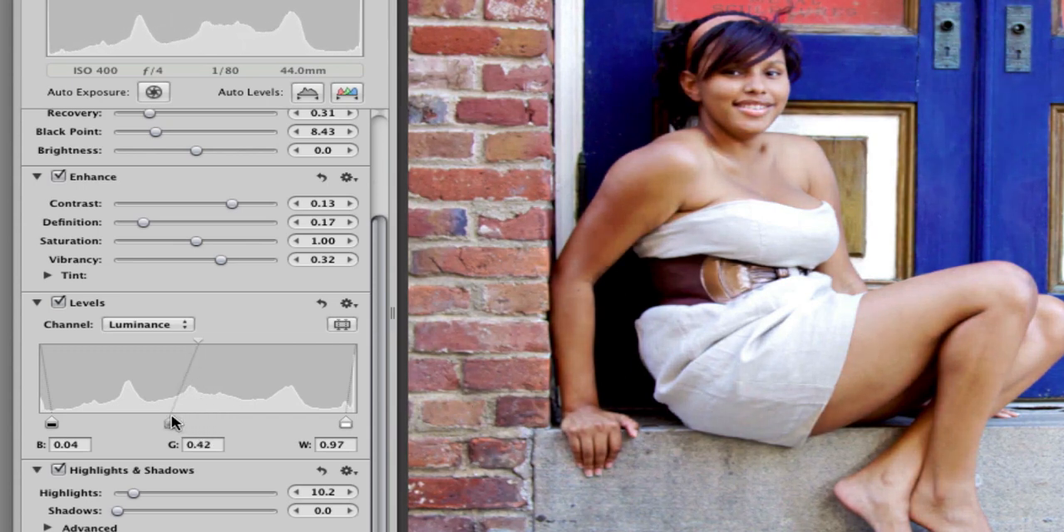
pyautogui.moveTo(174, 423); pyautogui.dragTo(185, 423)
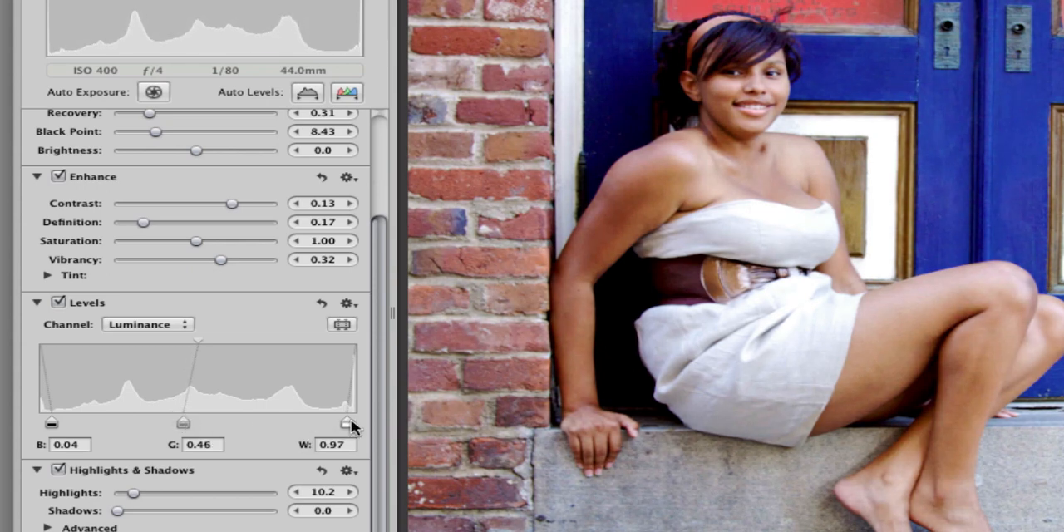
pyautogui.moveTo(344, 423); pyautogui.dragTo(349, 424)
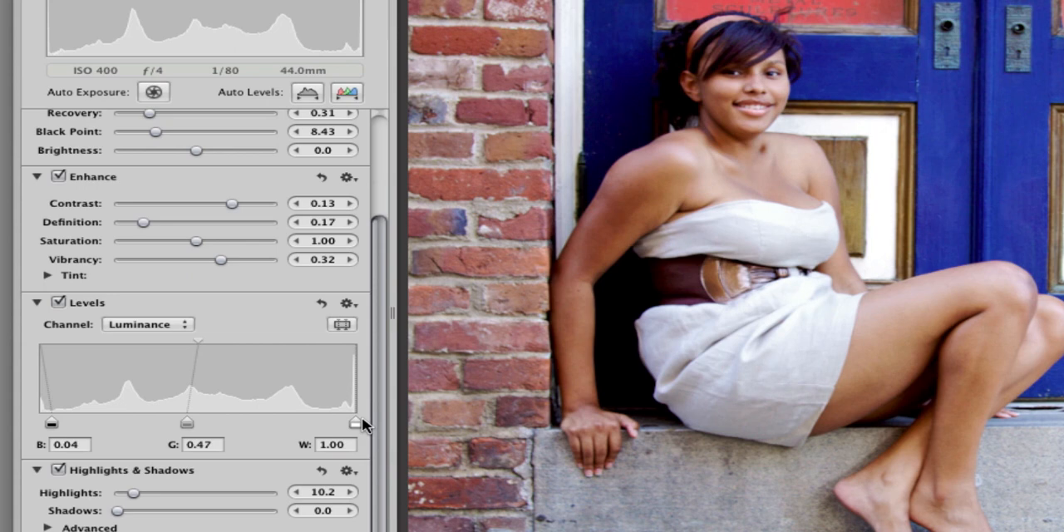
pyautogui.moveTo(185, 424)
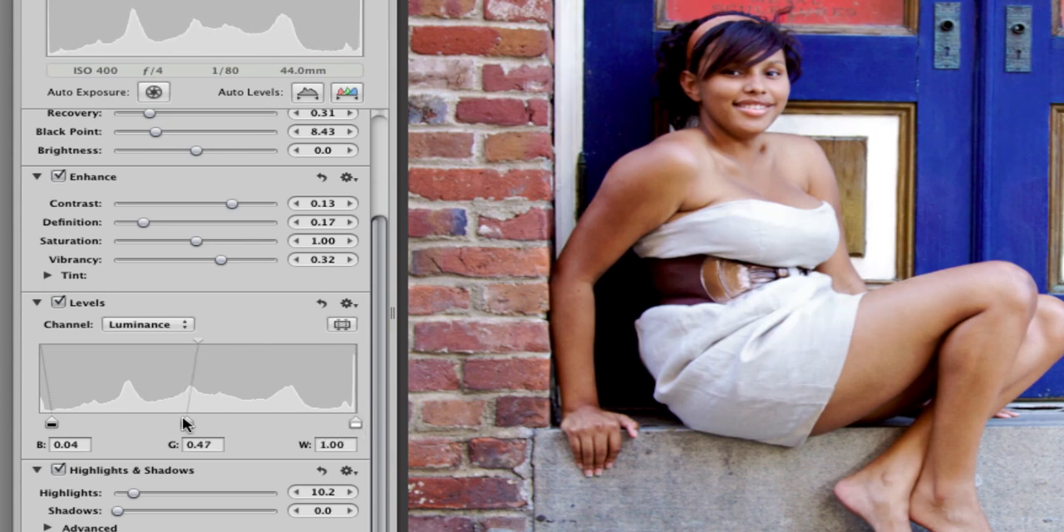
# Step: Set the Levels black point to 0.08 and the gray point to 0.51
pyautogui.moveTo(51, 423); pyautogui.dragTo(79, 424)
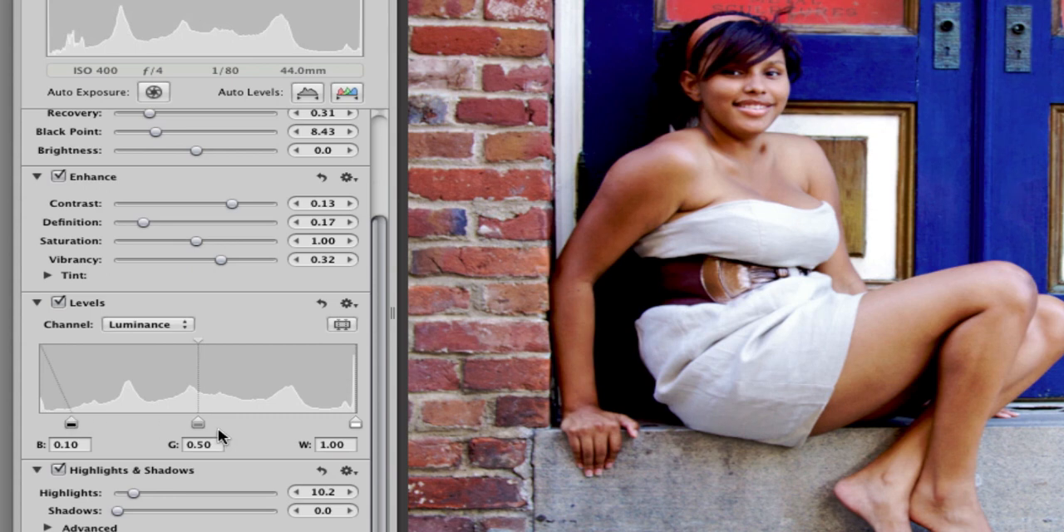
pyautogui.moveTo(70, 423); pyautogui.dragTo(66, 423)
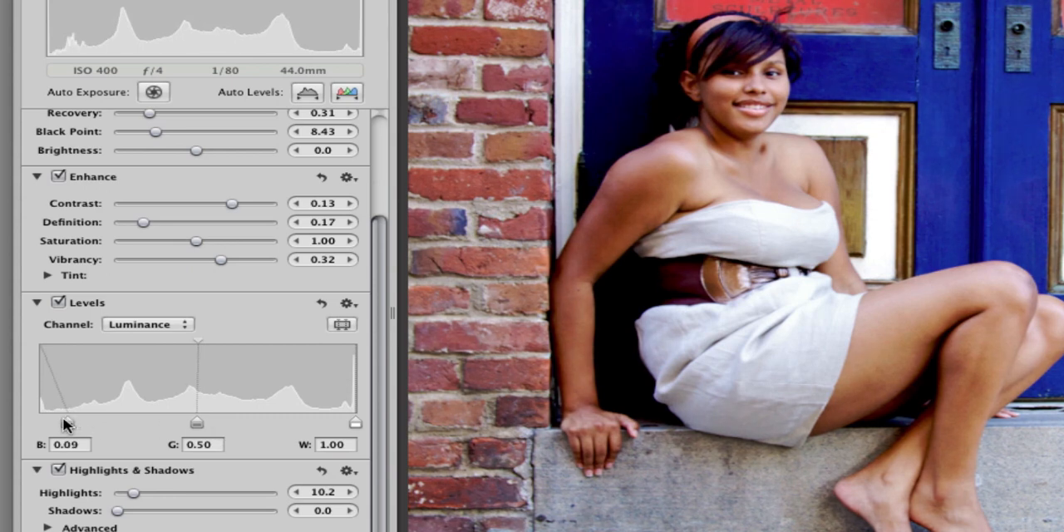
pyautogui.moveTo(196, 422); pyautogui.dragTo(205, 423)
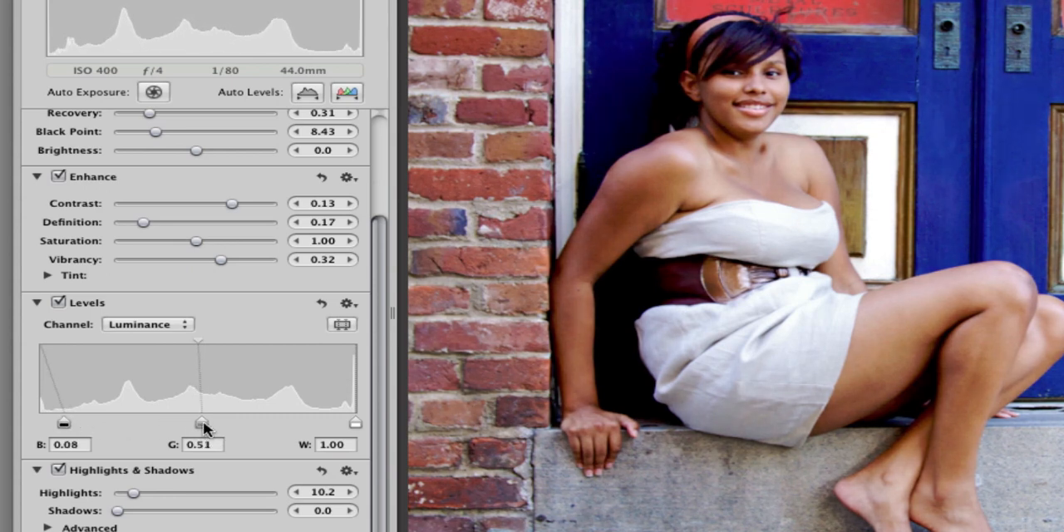
pyautogui.moveTo(206, 423); pyautogui.dragTo(175, 423)
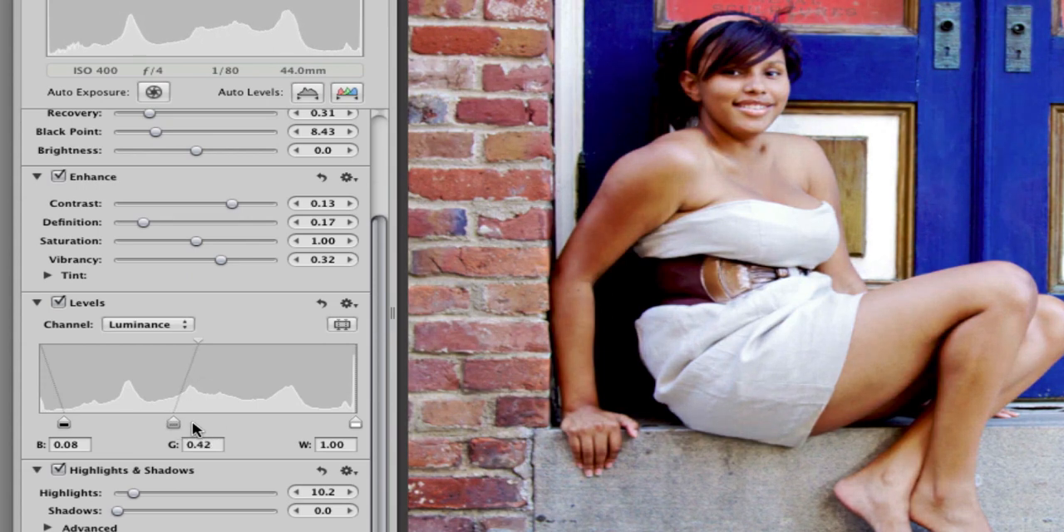
pyautogui.moveTo(173, 423); pyautogui.dragTo(206, 423)
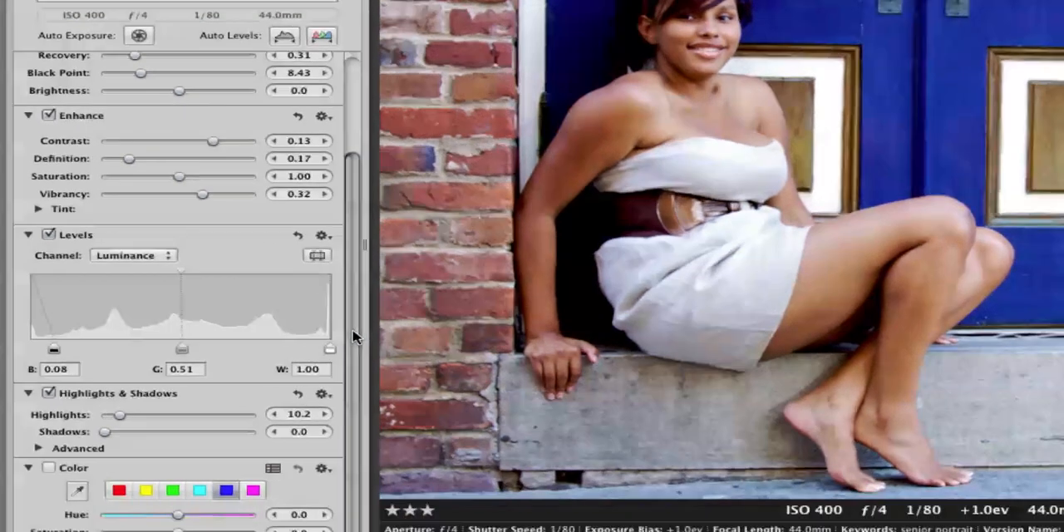
# Step: Boost blue saturation in the Color adjustment to about 34.4
pyautogui.scroll(-3)
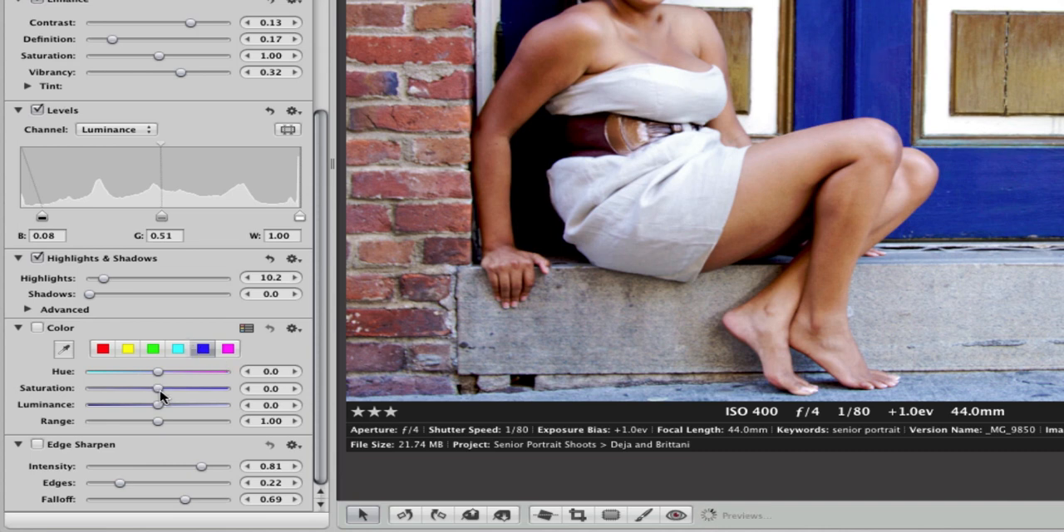
pyautogui.moveTo(223, 357)
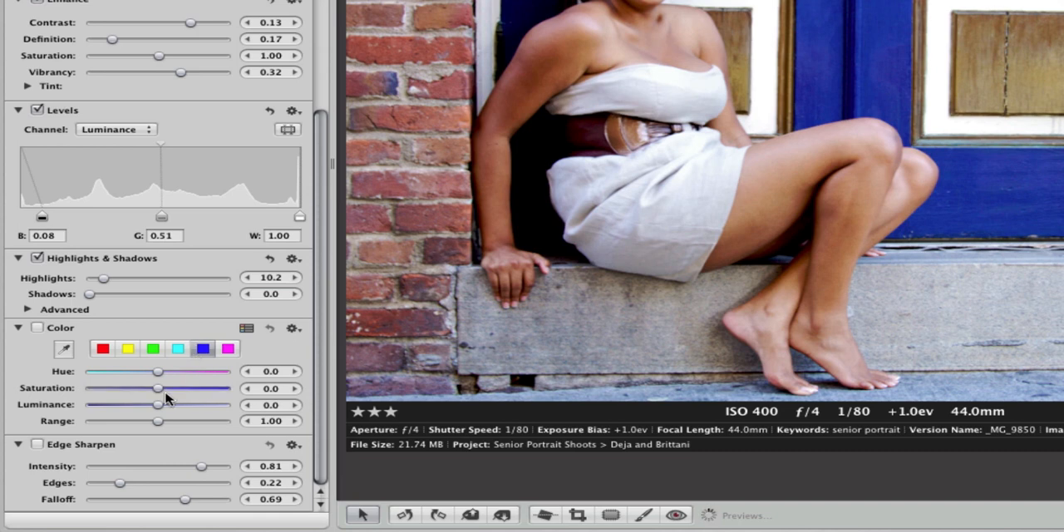
pyautogui.moveTo(158, 388); pyautogui.dragTo(176, 388)
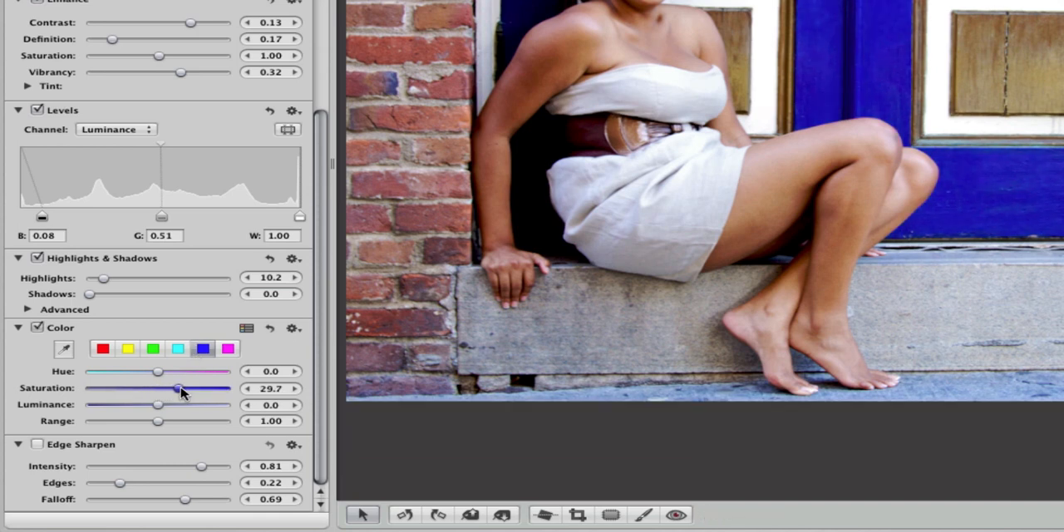
pyautogui.moveTo(175, 388); pyautogui.dragTo(187, 388)
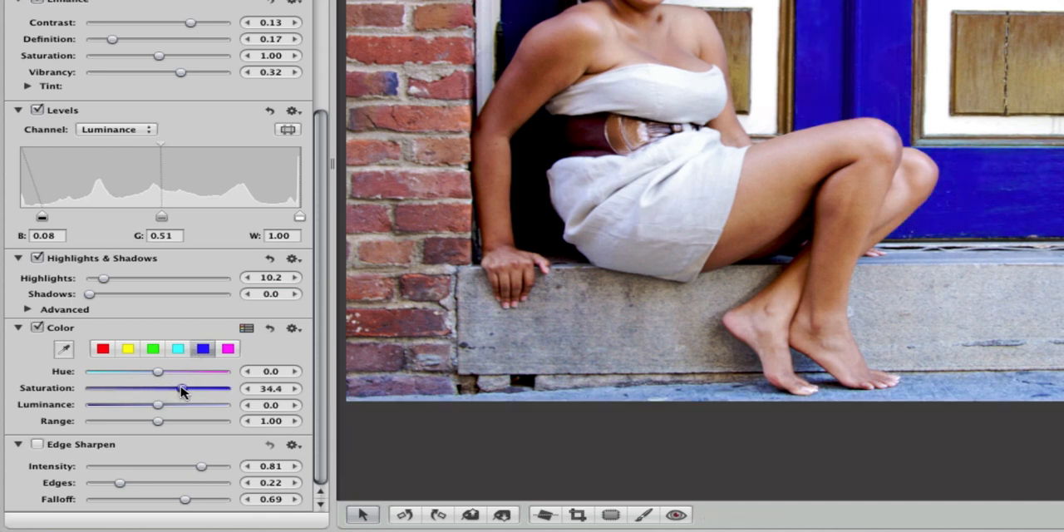
pyautogui.moveTo(181, 388); pyautogui.dragTo(164, 388)
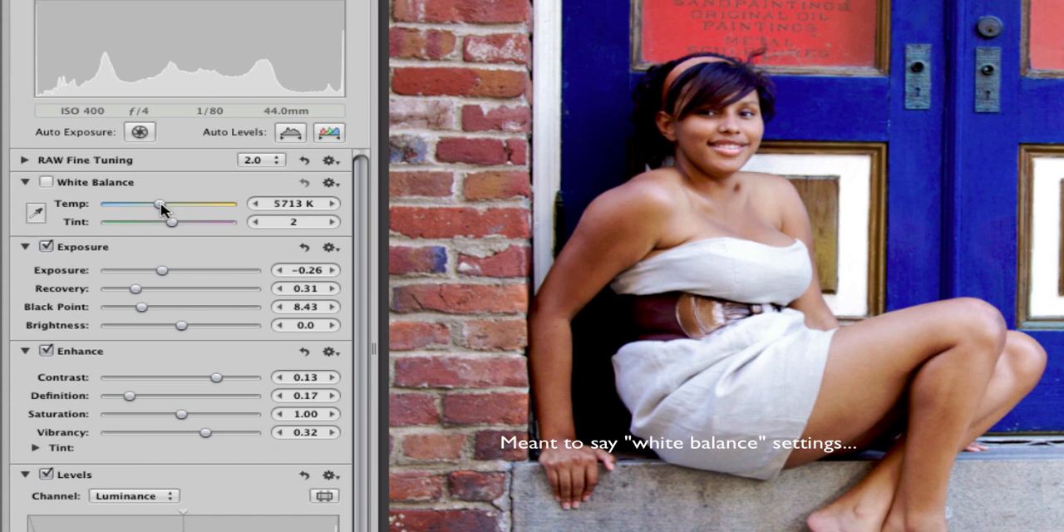
# Step: Warm the White Balance temperature to about 6495 K
pyautogui.moveTo(160, 203); pyautogui.dragTo(175, 204)
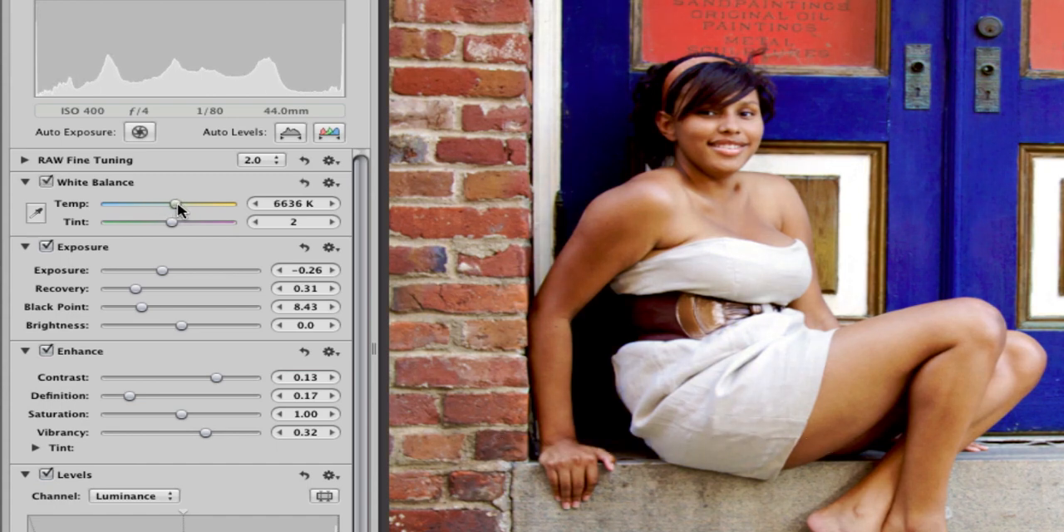
pyautogui.moveTo(176, 202); pyautogui.dragTo(173, 202)
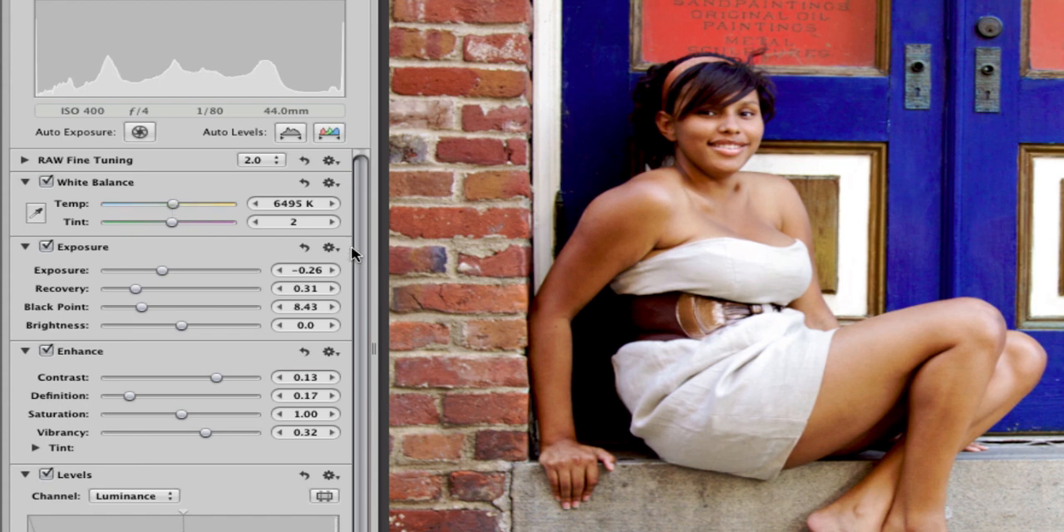
pyautogui.scroll(-3)
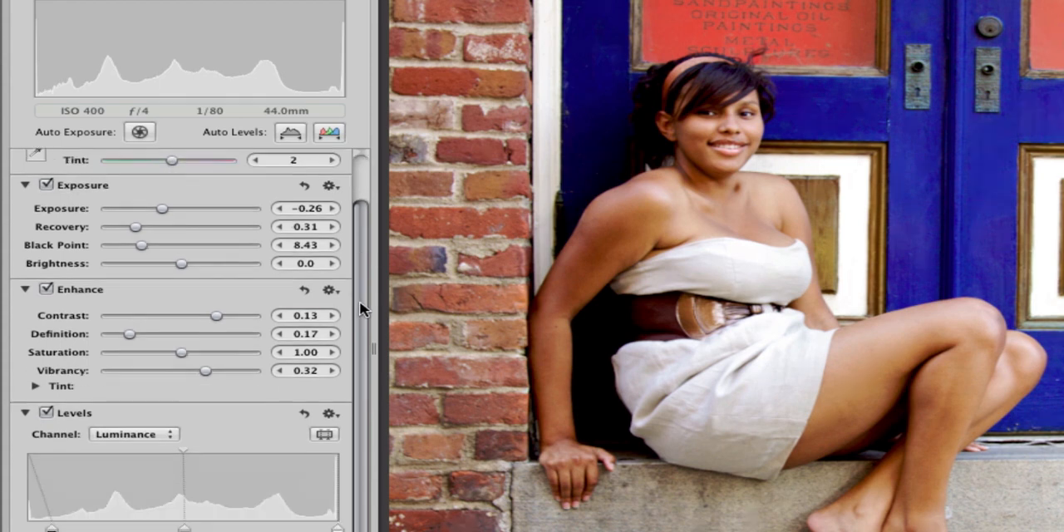
pyautogui.scroll(-3)
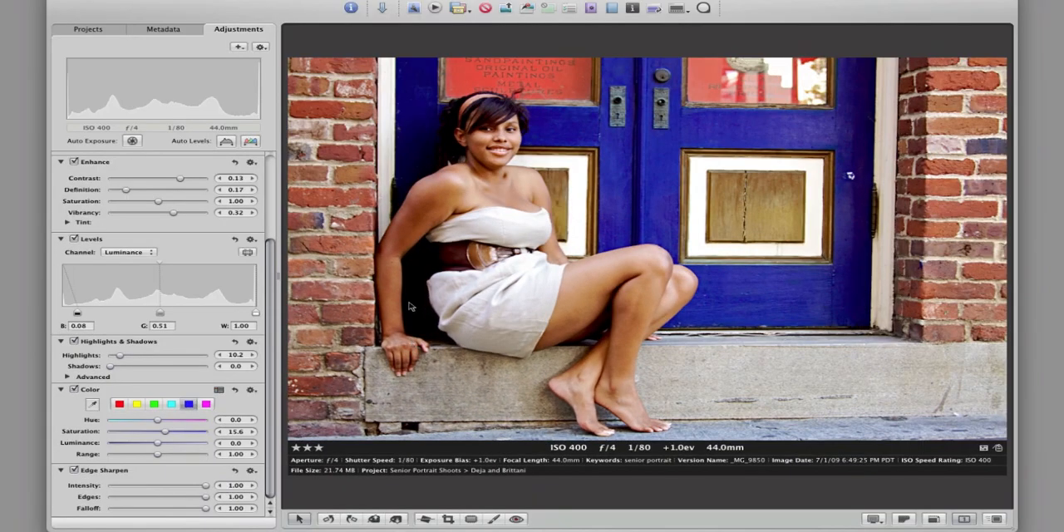
pyautogui.moveTo(493, 177)
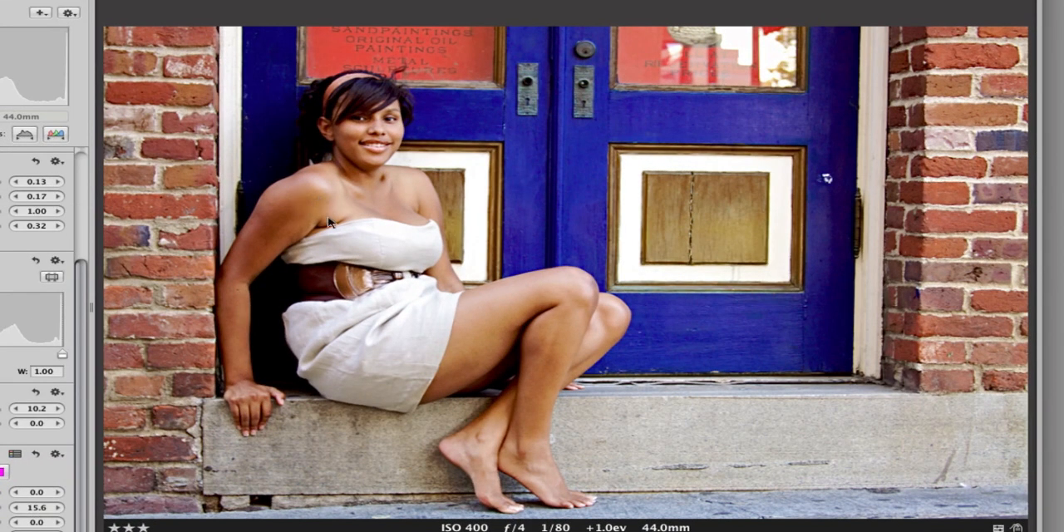
pyautogui.moveTo(443, 252)
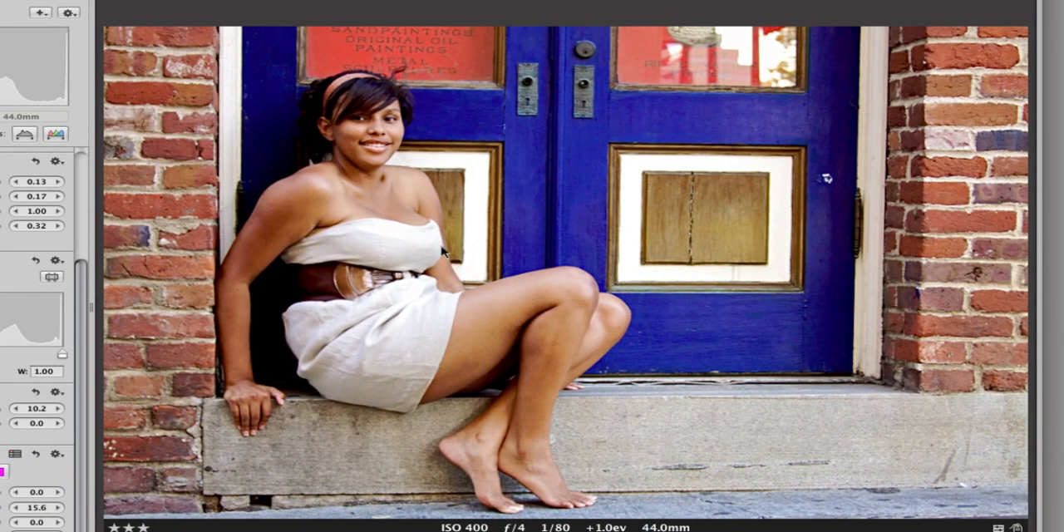
pyautogui.moveTo(331, 255)
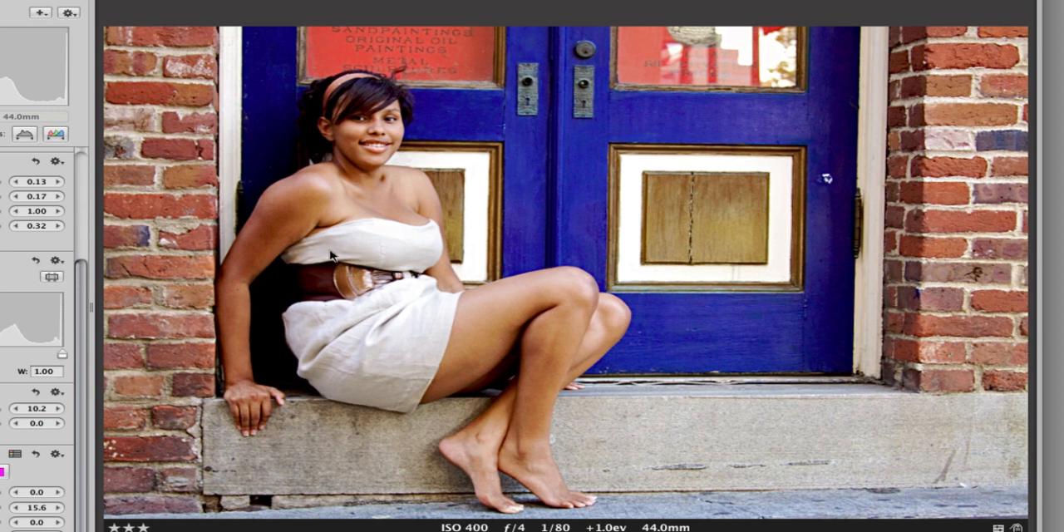
pyautogui.moveTo(291, 408)
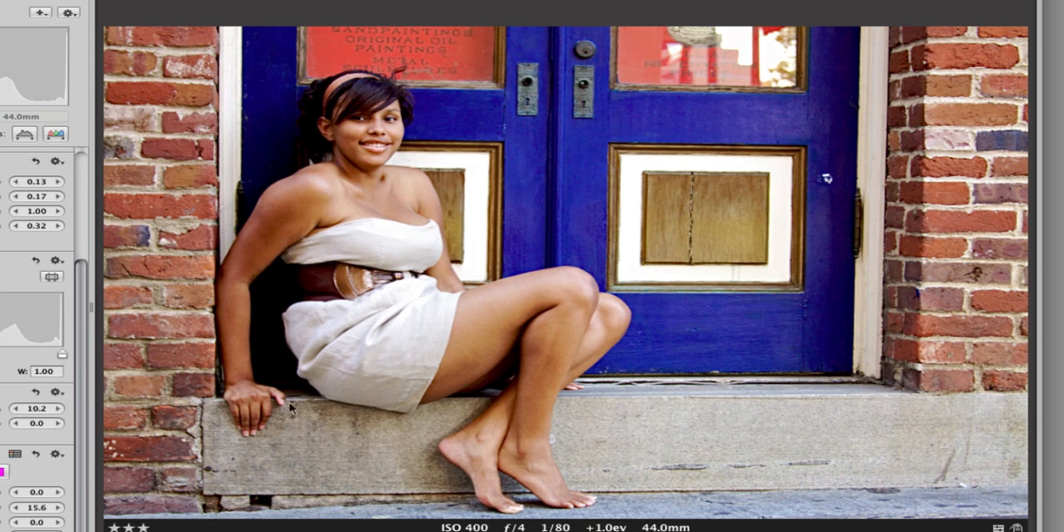
pyautogui.moveTo(311, 221)
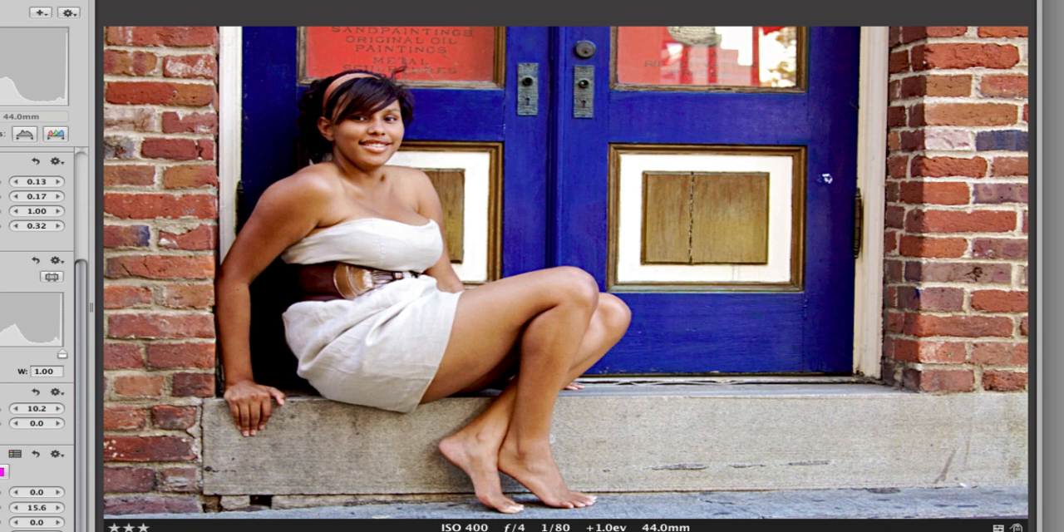
pyautogui.moveTo(374, 304)
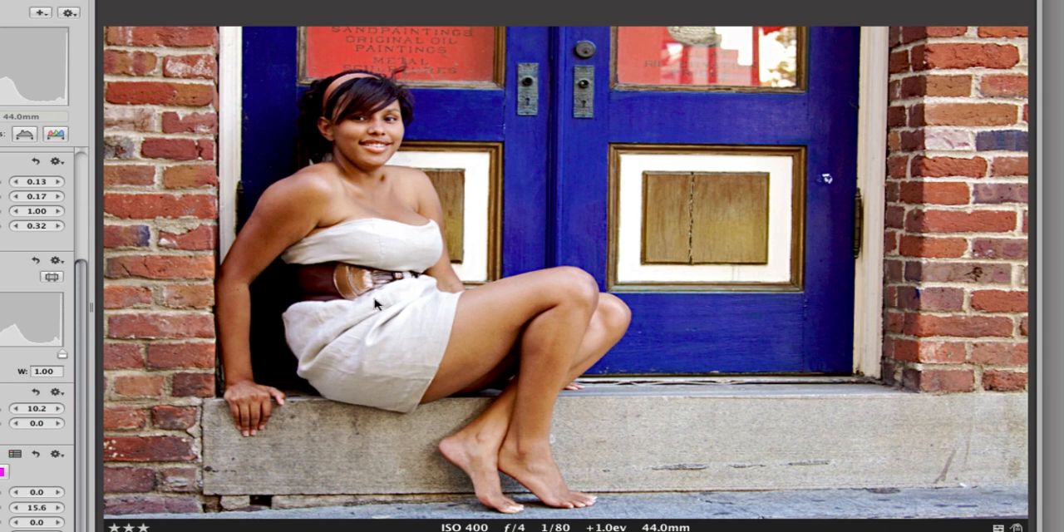
pyautogui.moveTo(350, 300)
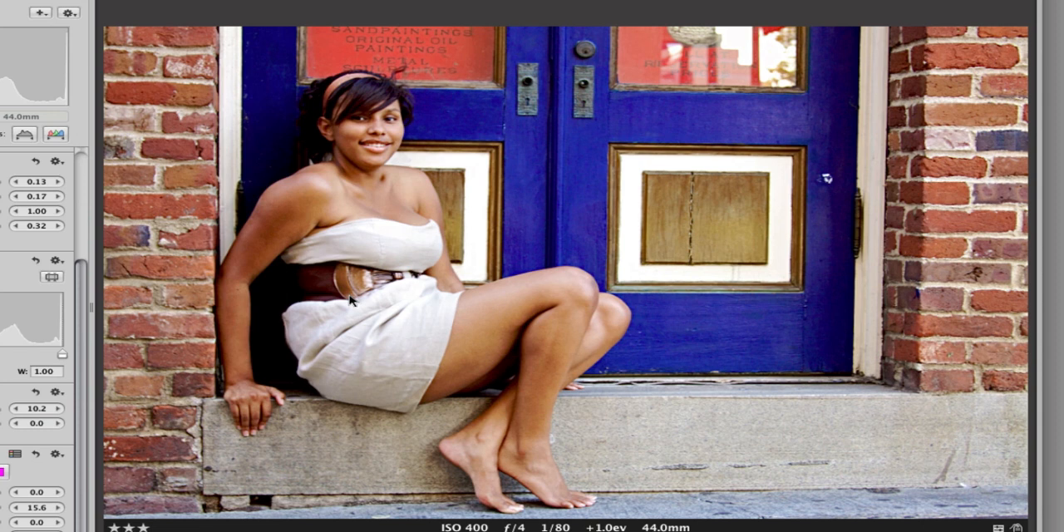
pyautogui.moveTo(428, 331)
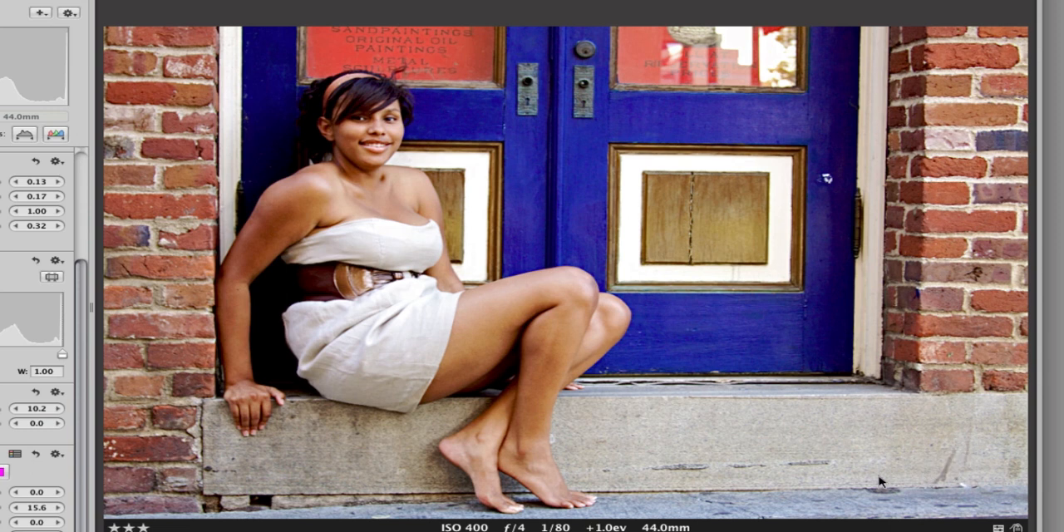
pyautogui.moveTo(957, 454)
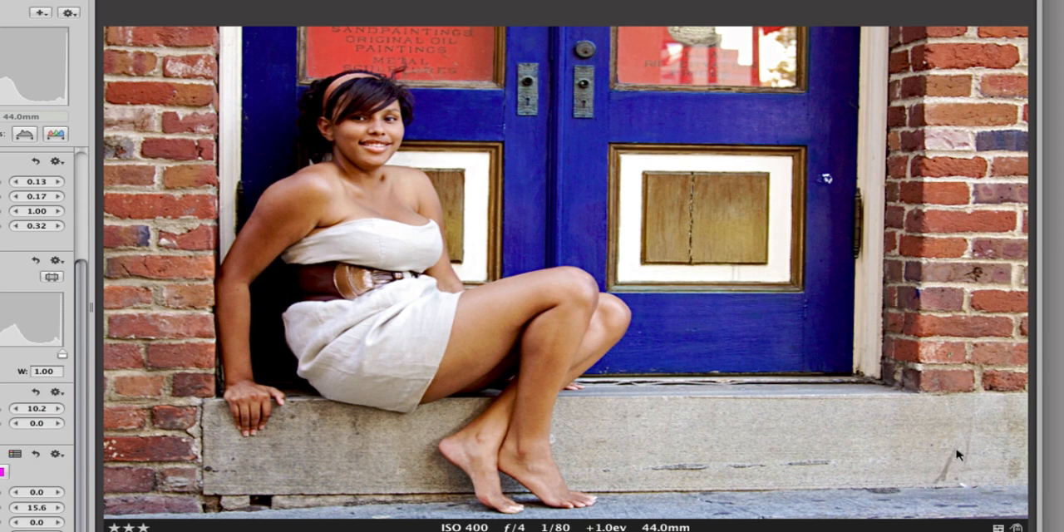
pyautogui.moveTo(748, 480)
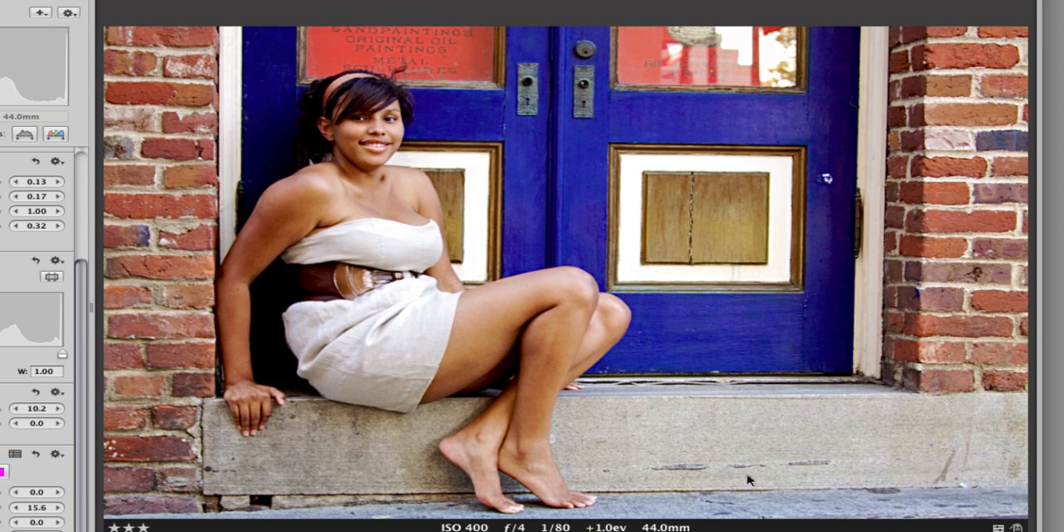
pyautogui.moveTo(152, 413)
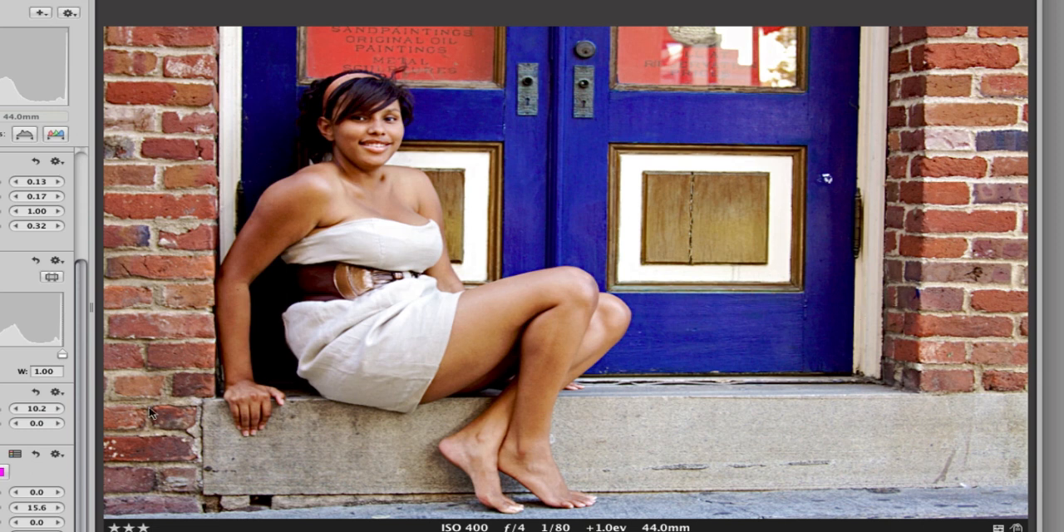